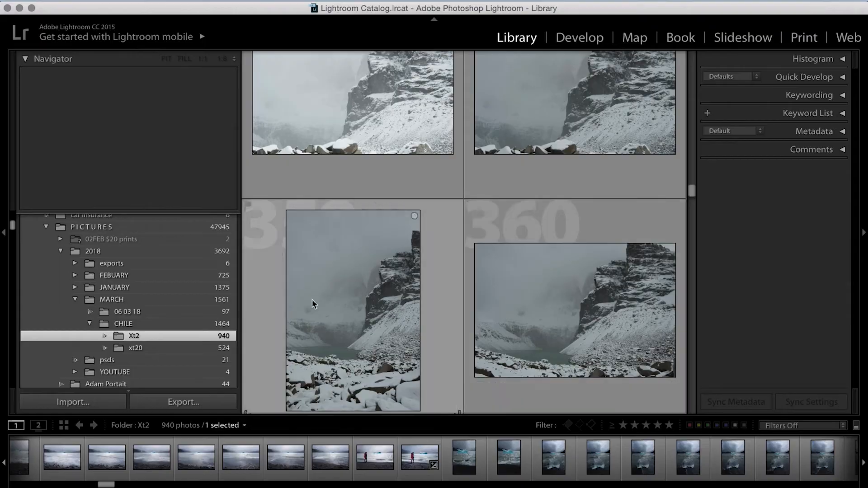
pyautogui.moveTo(360, 302)
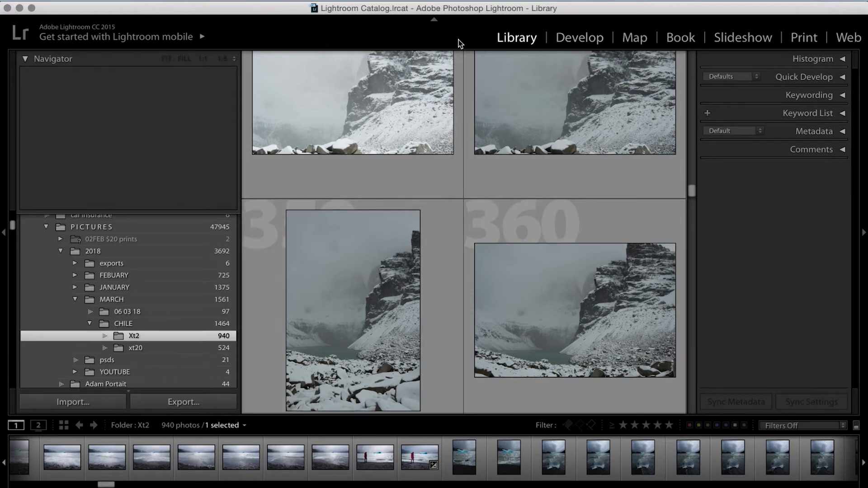
pyautogui.moveTo(194, 157)
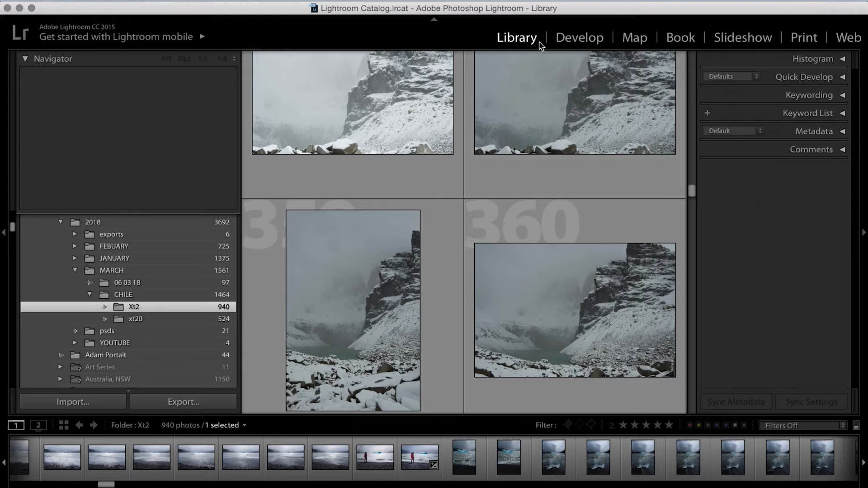
pyautogui.moveTo(547, 32)
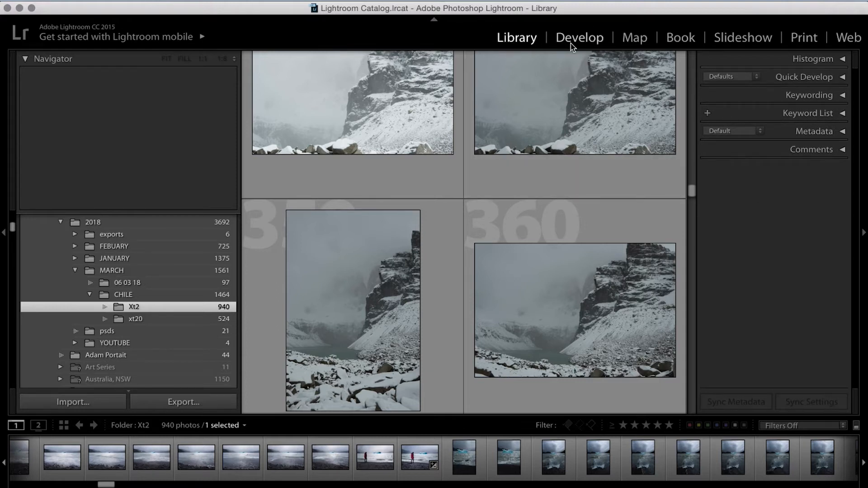
pyautogui.moveTo(515, 37)
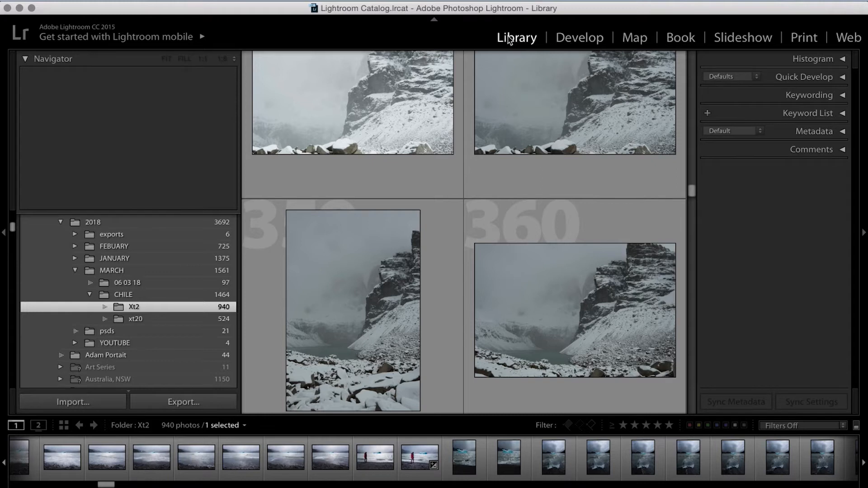
pyautogui.moveTo(579, 37)
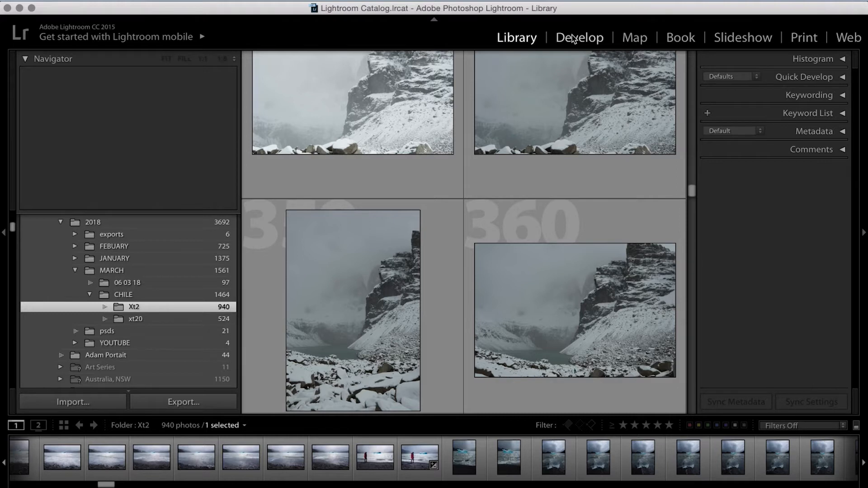
pyautogui.moveTo(187, 436)
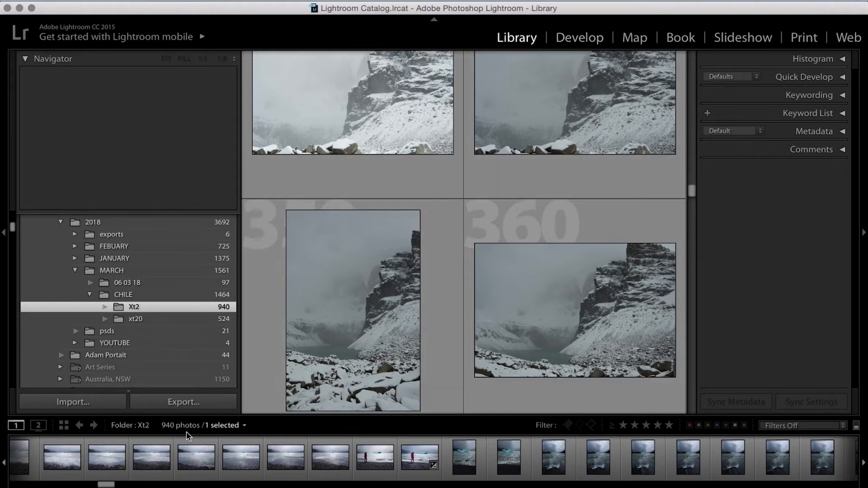
# - Open a Finder window from the Dock over the Lightroom library
pyautogui.click(106, 468)
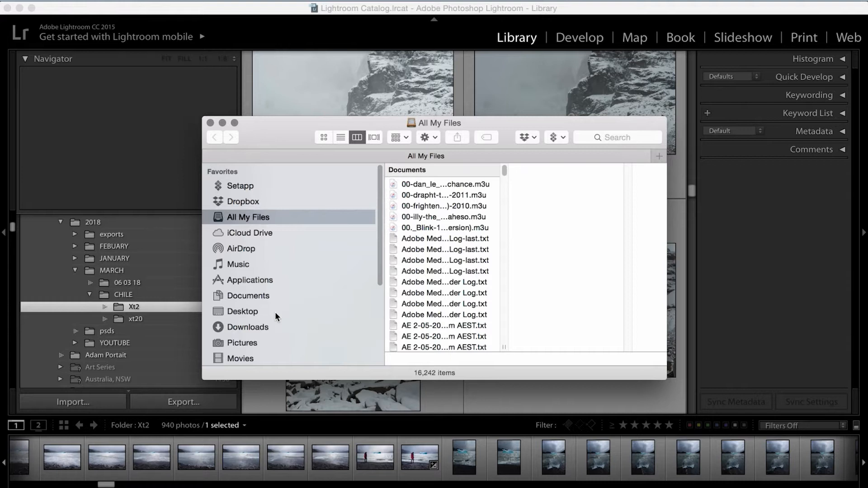
# - Browse Desktop into the PICTURES > 2018 folder in Finder
pyautogui.click(242, 311)
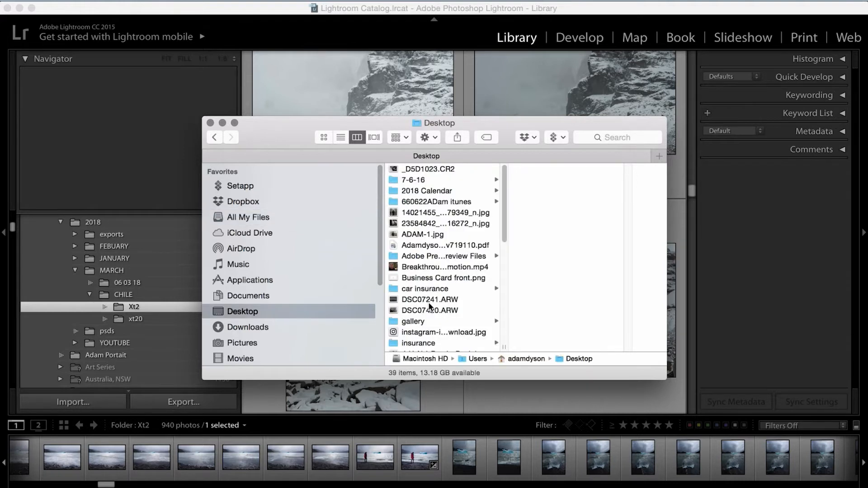
pyautogui.scroll(-3)
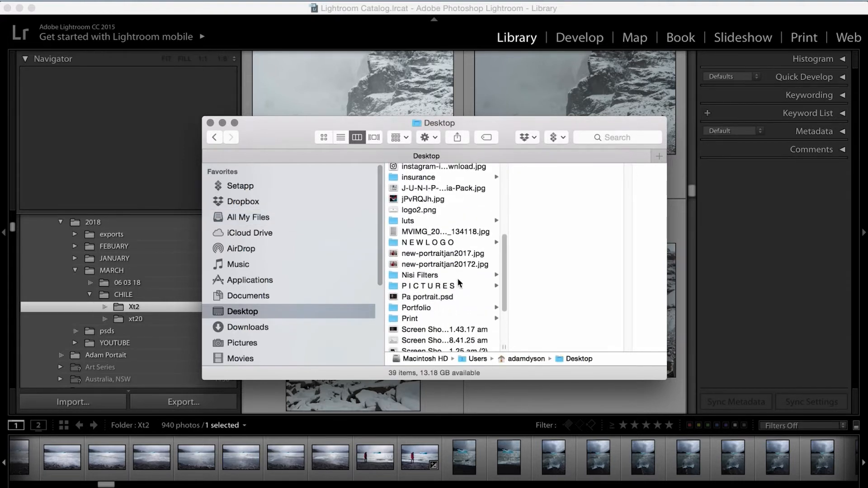
pyautogui.click(427, 286)
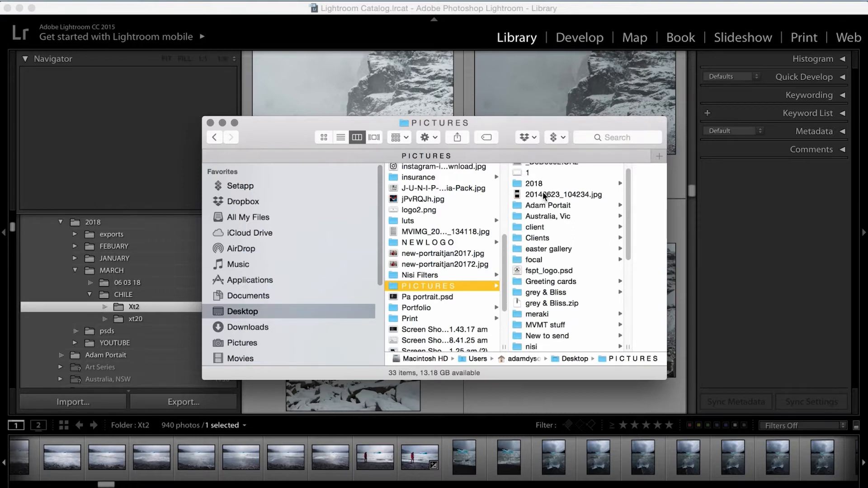
pyautogui.click(533, 183)
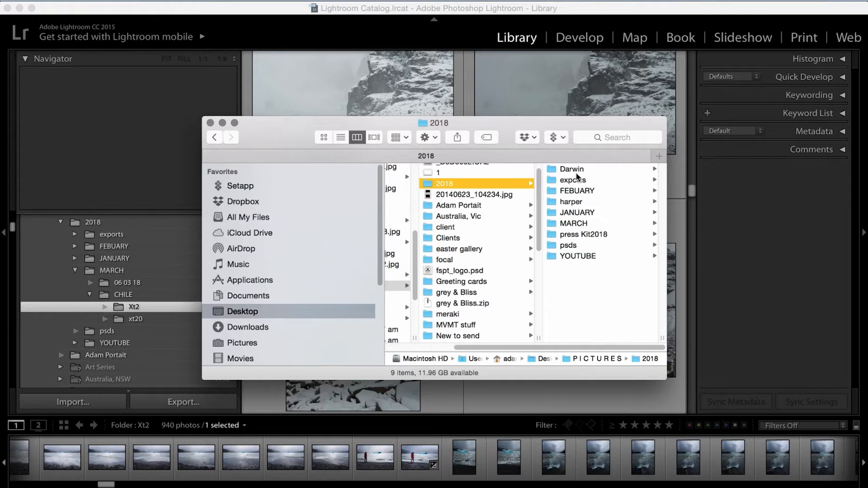
pyautogui.moveTo(572, 224)
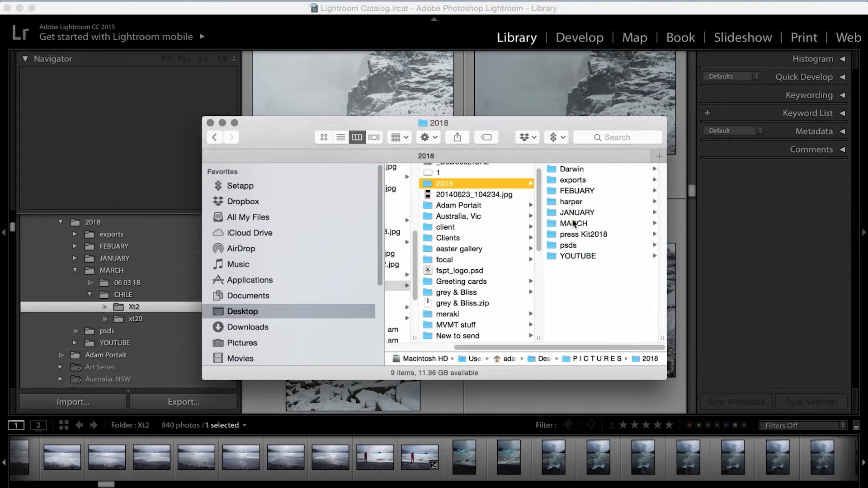
pyautogui.moveTo(577, 261)
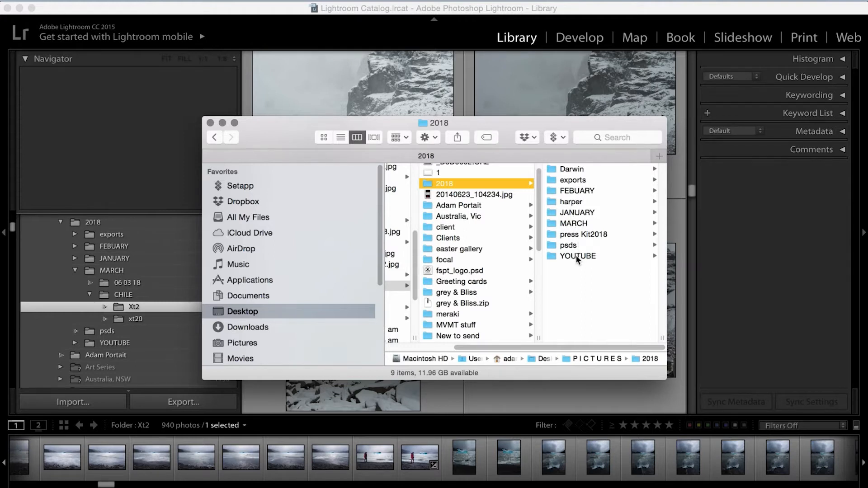
# - Check the MARCH, FEBUARY and JANUARY folders, then select YOUTUBE's Lightroom video folder
pyautogui.click(573, 222)
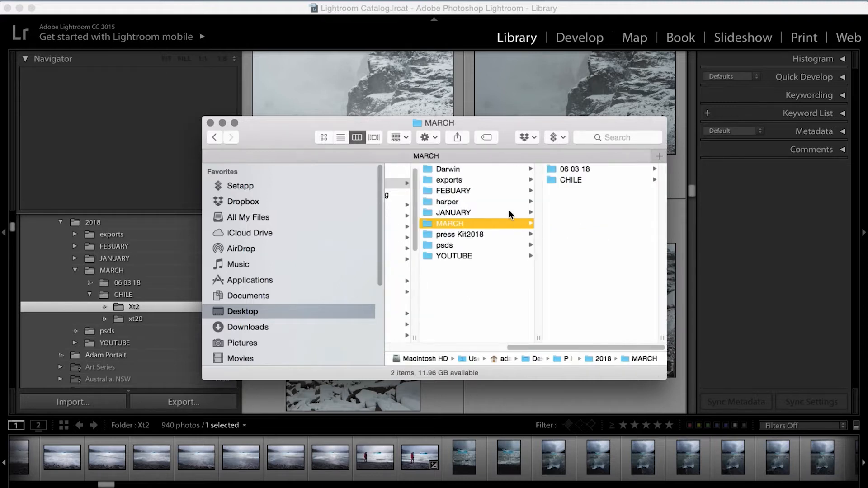
pyautogui.click(453, 190)
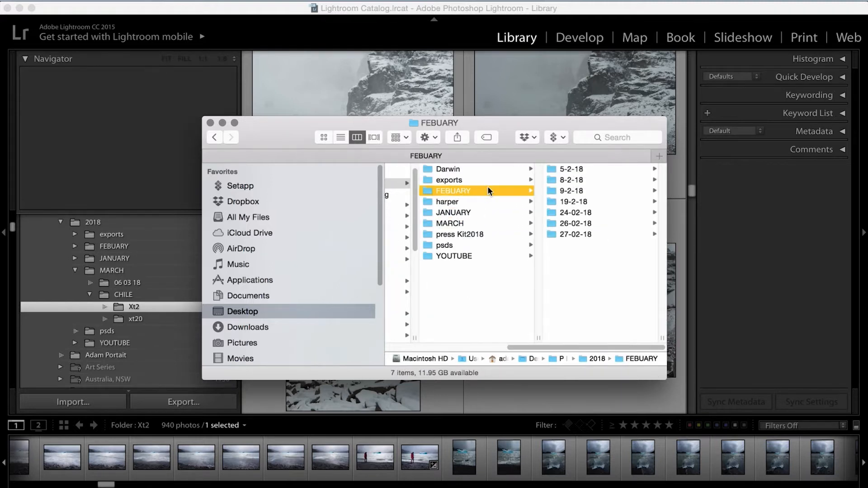
pyautogui.click(453, 212)
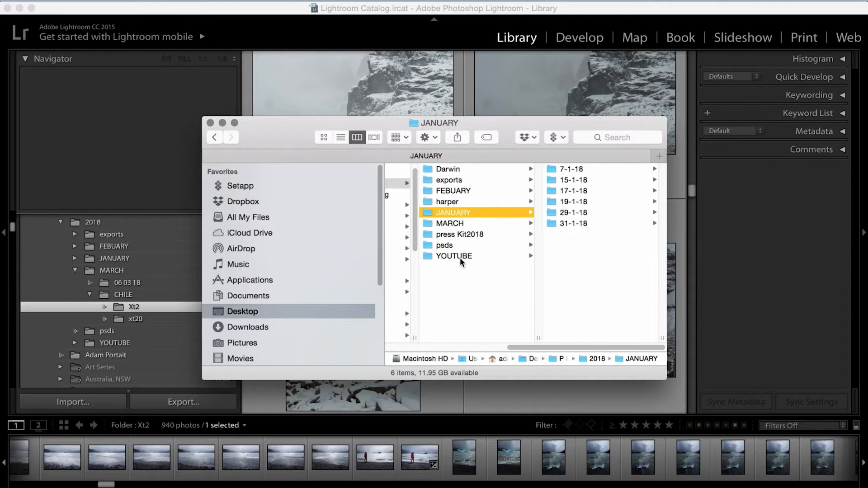
pyautogui.click(454, 256)
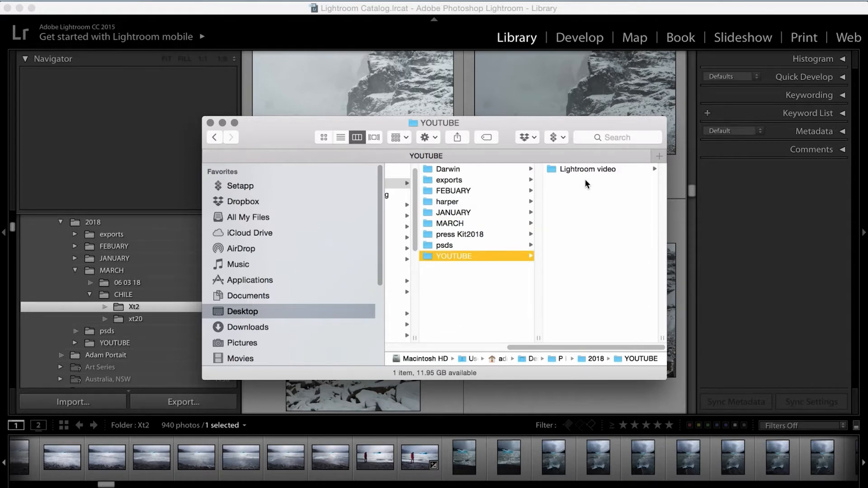
pyautogui.click(590, 169)
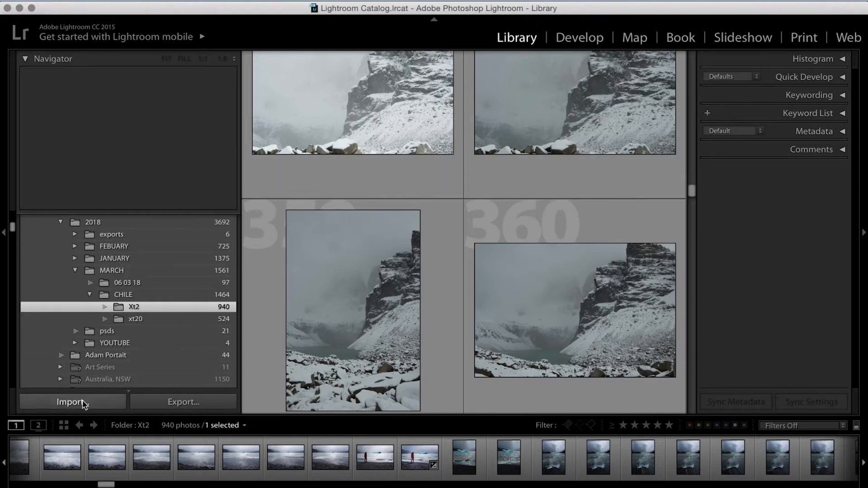
# - Import the four photos from Desktop/PICTURES/2018/YOUTUBE/Lightroom video into the catalog
pyautogui.click(71, 402)
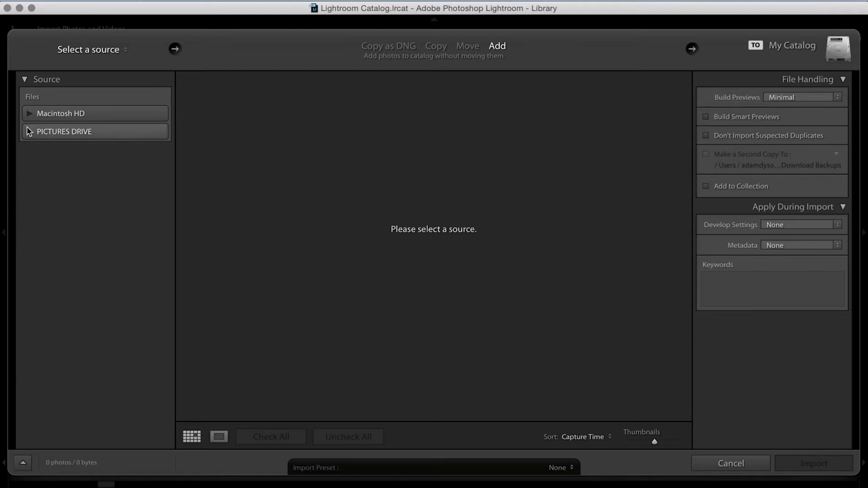
pyautogui.click(30, 114)
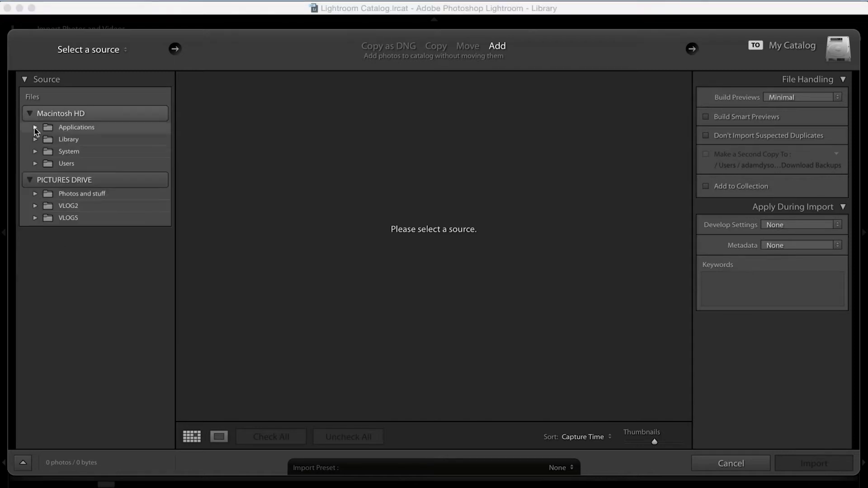
pyautogui.click(35, 164)
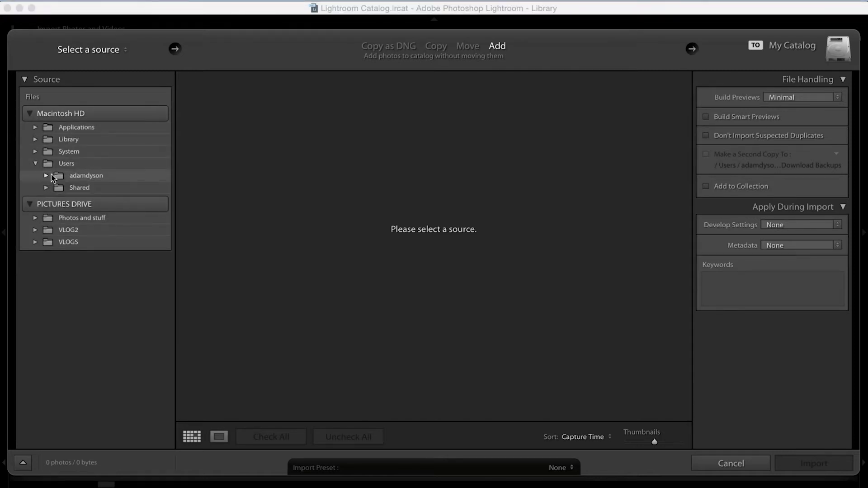
pyautogui.click(46, 175)
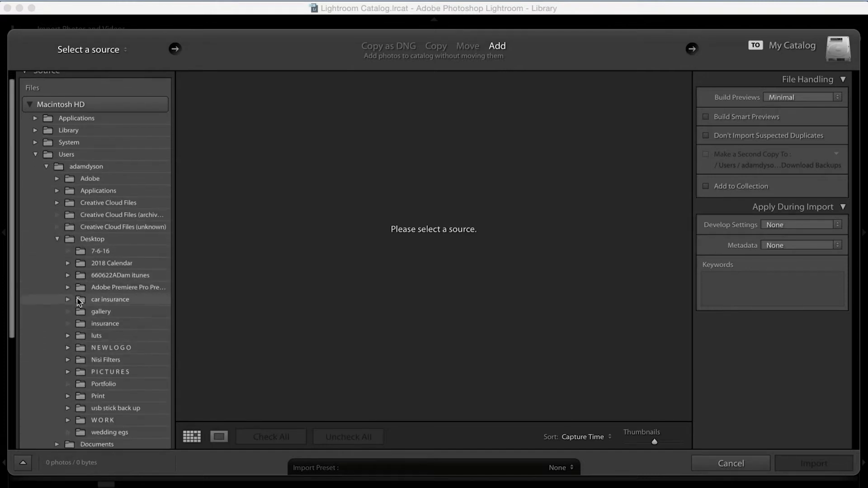
pyautogui.scroll(-3)
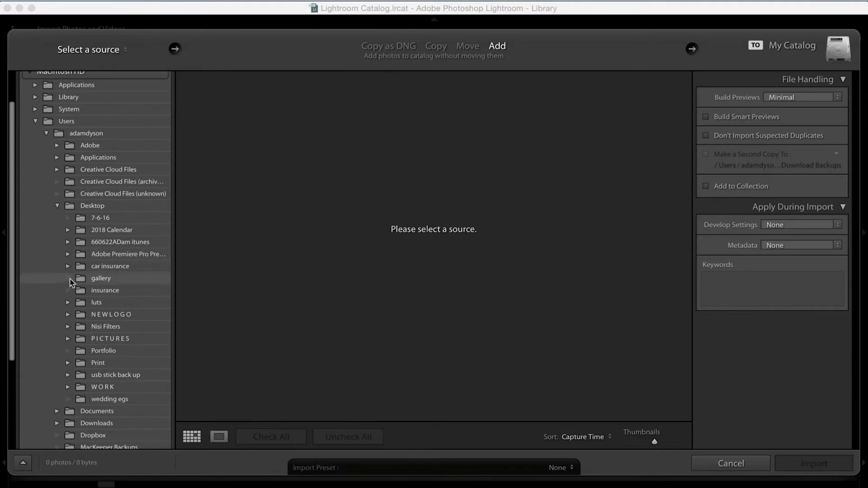
pyautogui.click(67, 338)
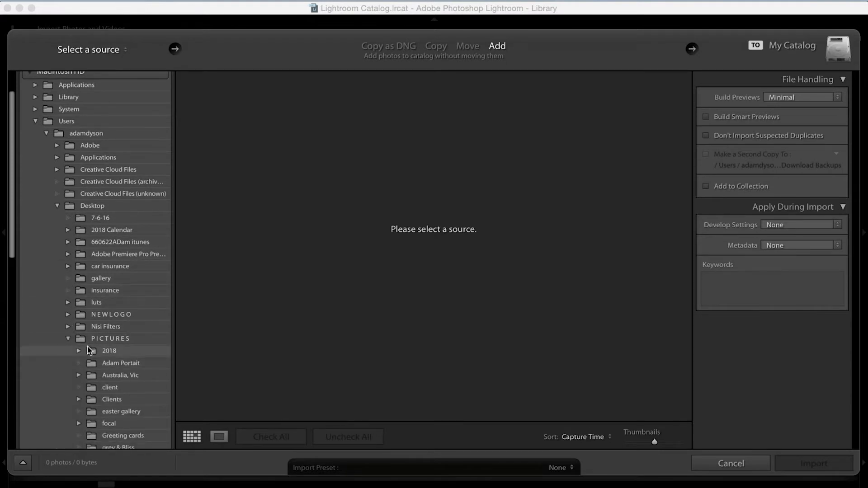
pyautogui.click(78, 351)
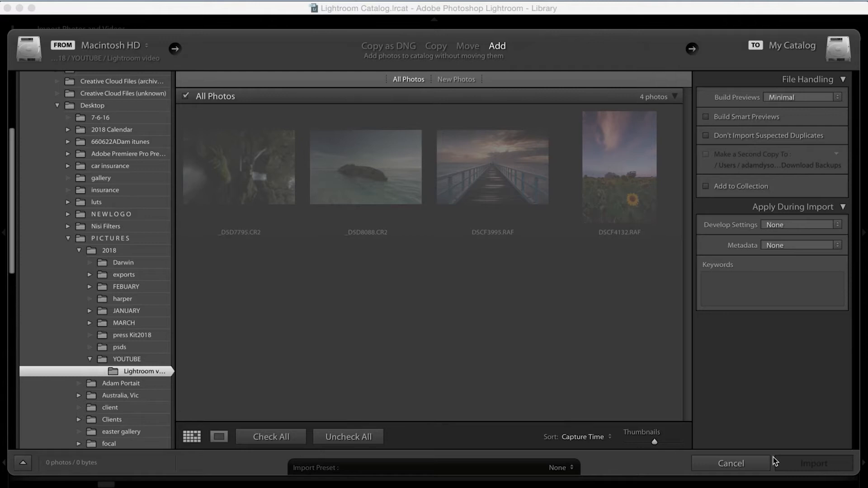
pyautogui.moveTo(769, 472)
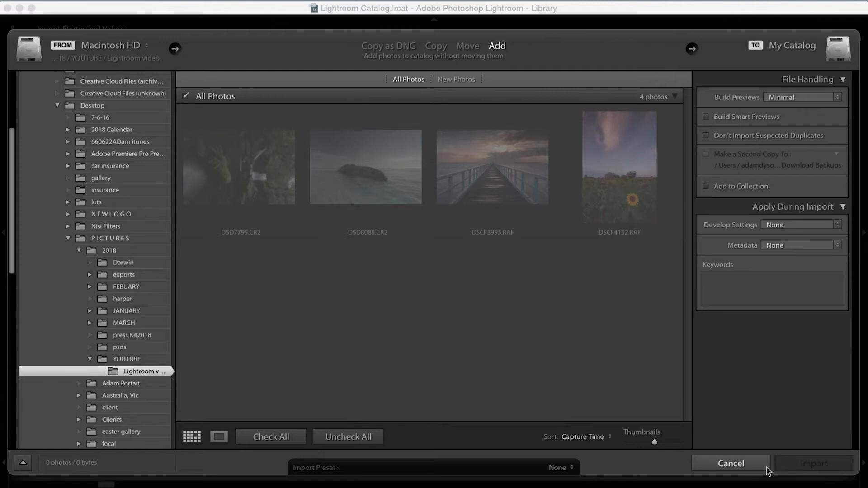
pyautogui.click(730, 463)
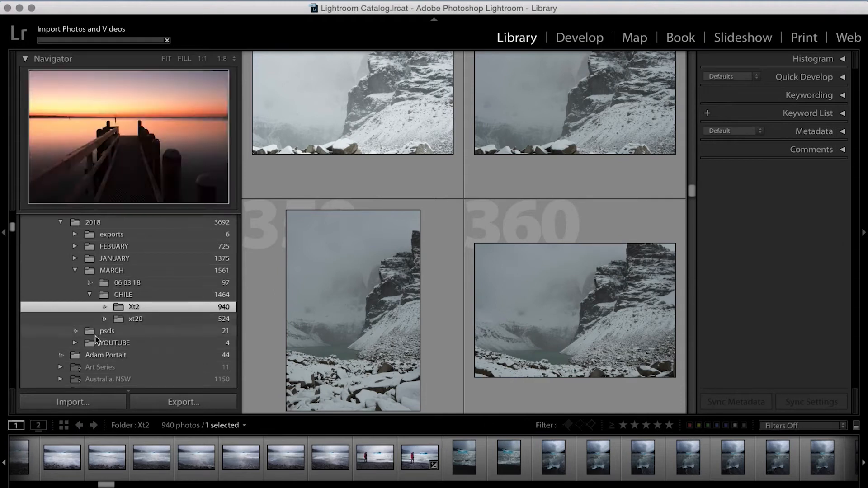
# - Show the YOUTUBE folder, pick the waterfall photo, and select all four photos
pyautogui.click(115, 343)
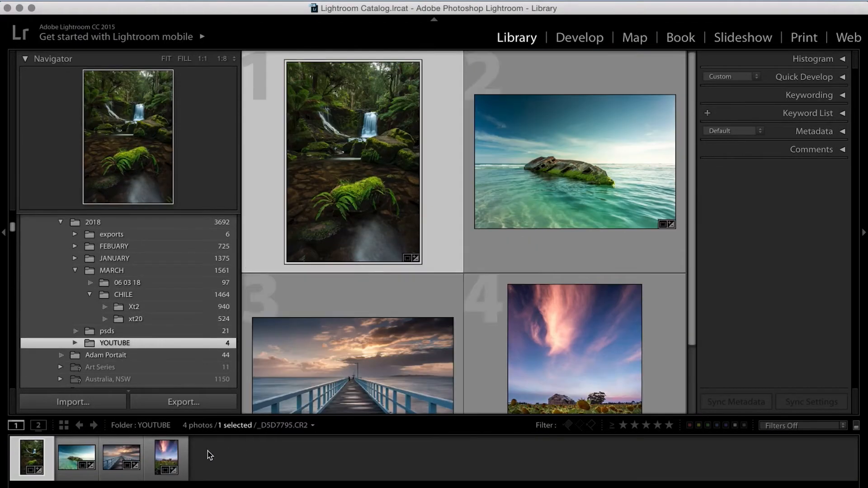
pyautogui.click(76, 458)
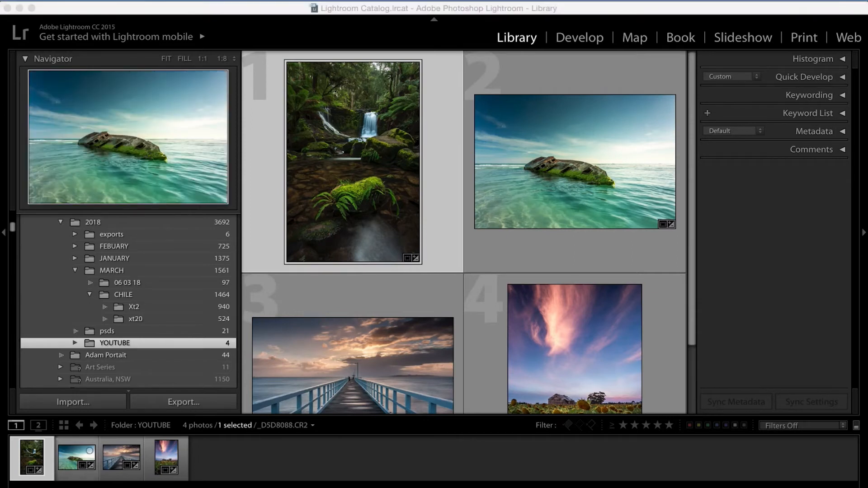
pyautogui.moveTo(517, 293)
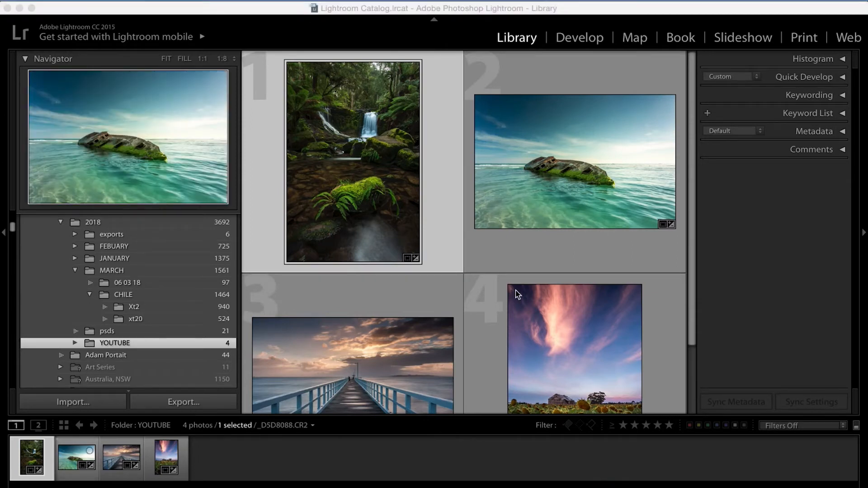
pyautogui.click(32, 457)
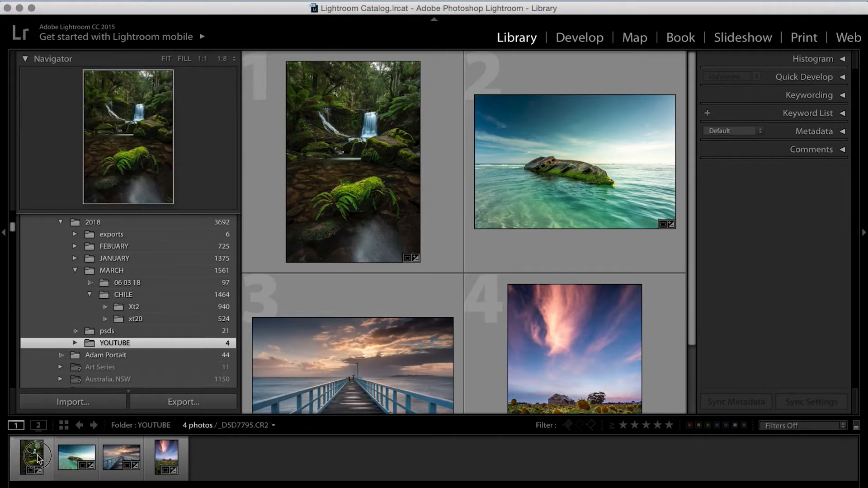
pyautogui.press('cmd+a')
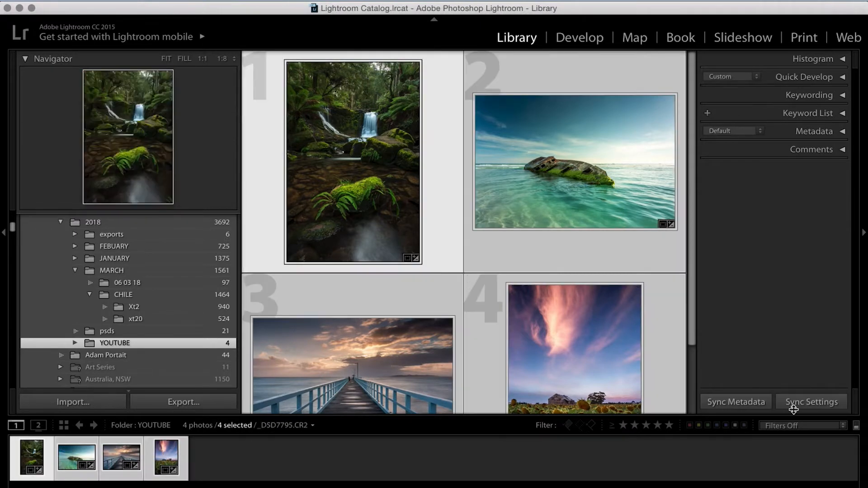
pyautogui.click(579, 37)
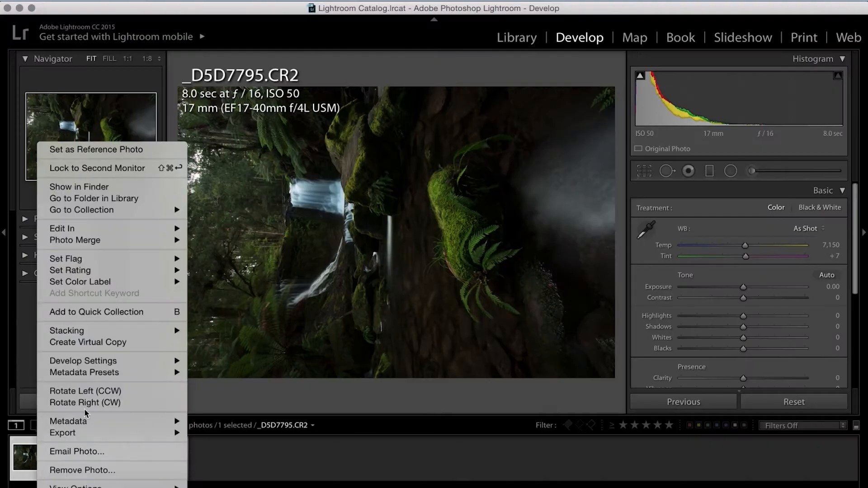
# - Rotate waterfall photo _D5D7795.CR2 clockwise to portrait orientation in Develop
pyautogui.click(85, 402)
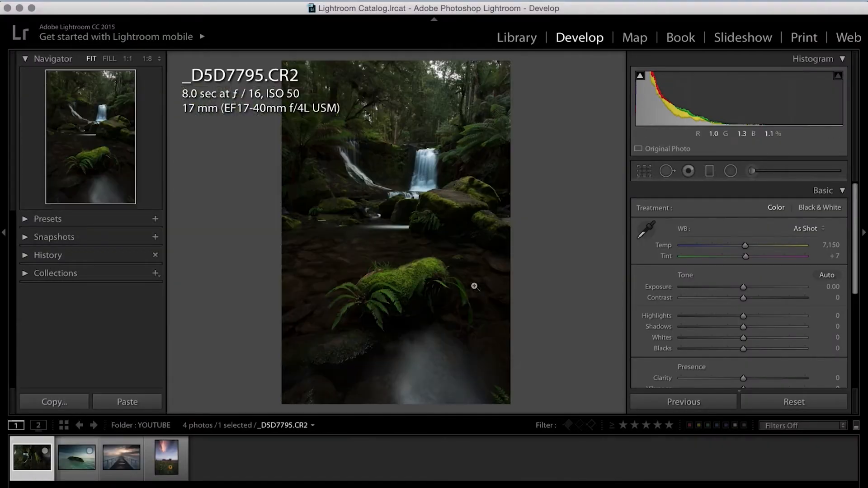
pyautogui.moveTo(467, 298)
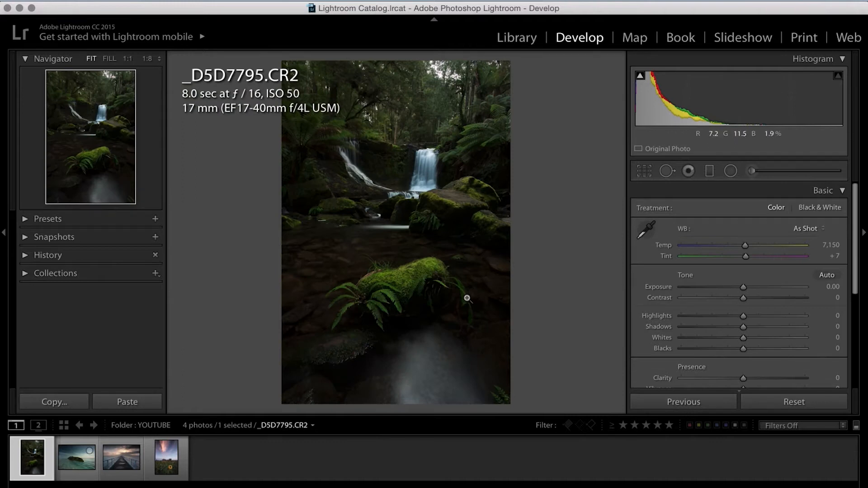
pyautogui.moveTo(774, 256)
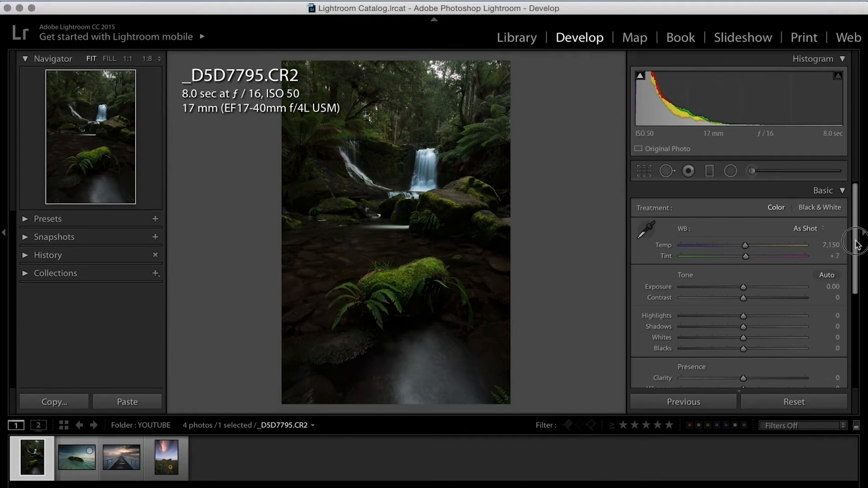
pyautogui.scroll(-3)
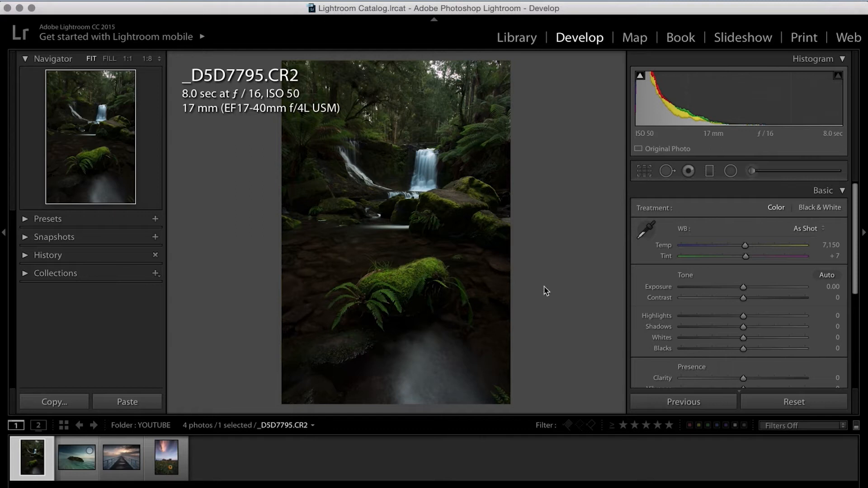
pyautogui.moveTo(548, 197)
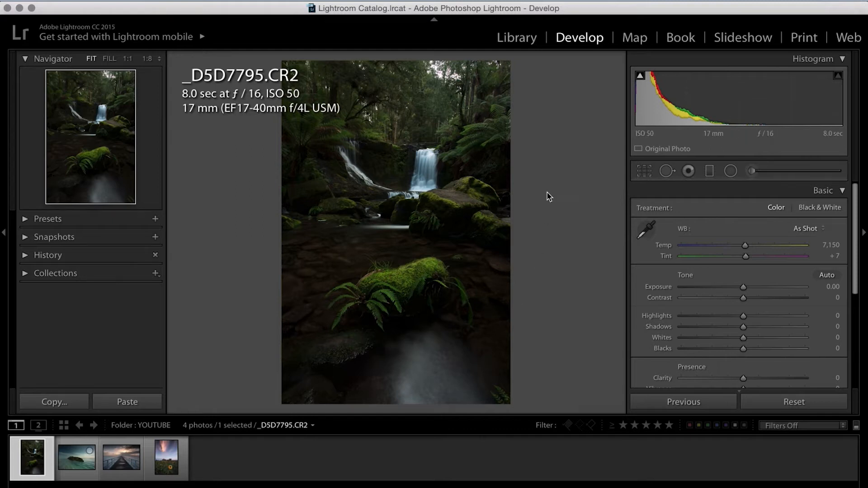
pyautogui.moveTo(547, 293)
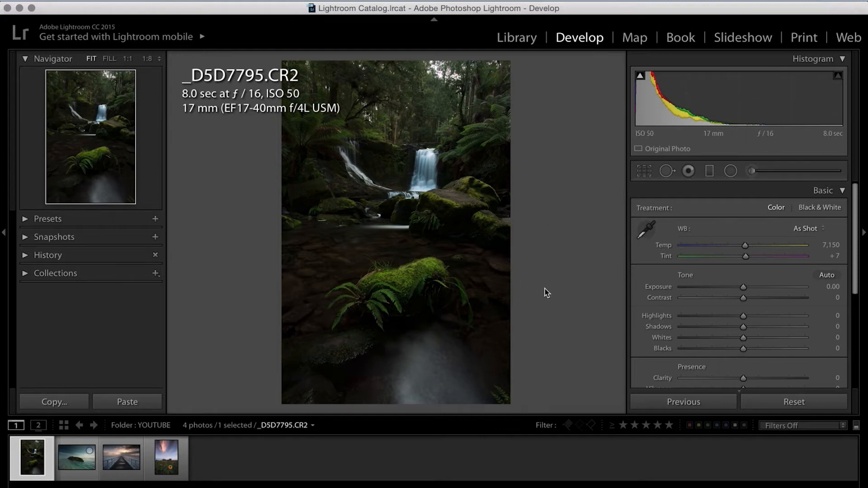
# - Show clipping warnings and straighten the waterfall photo by 0.39° with Crop & Straighten
pyautogui.click(837, 76)
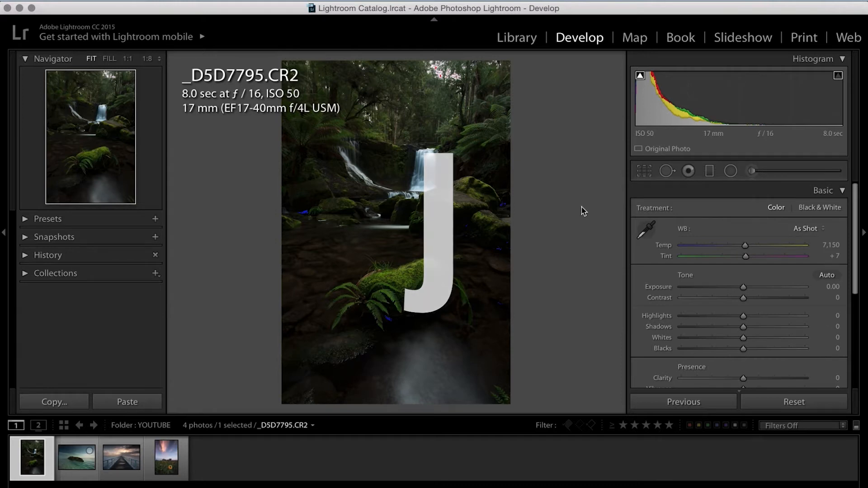
pyautogui.click(643, 171)
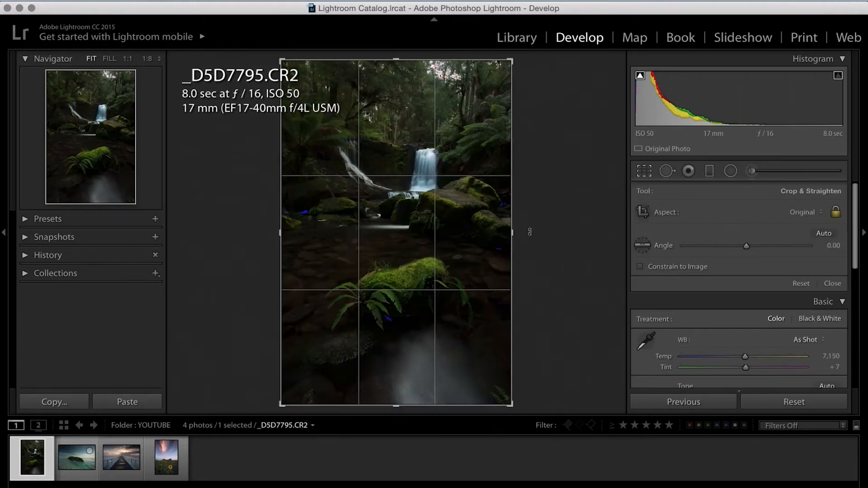
pyautogui.press('r')
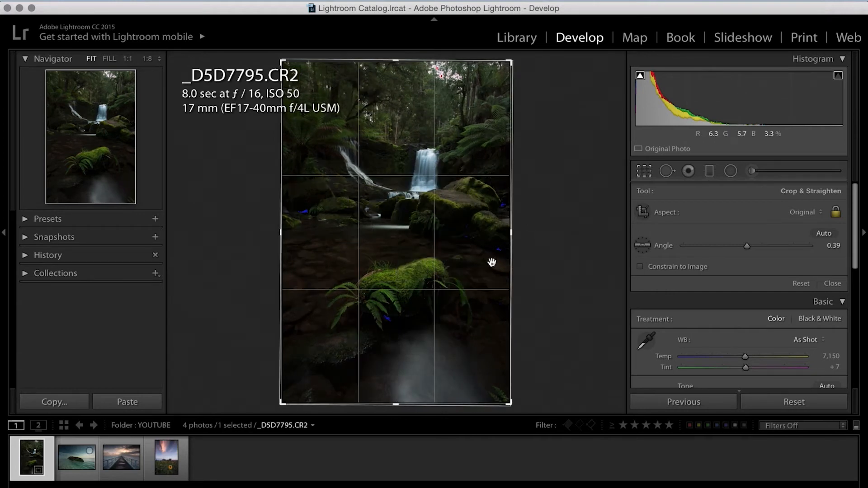
pyautogui.moveTo(540, 295)
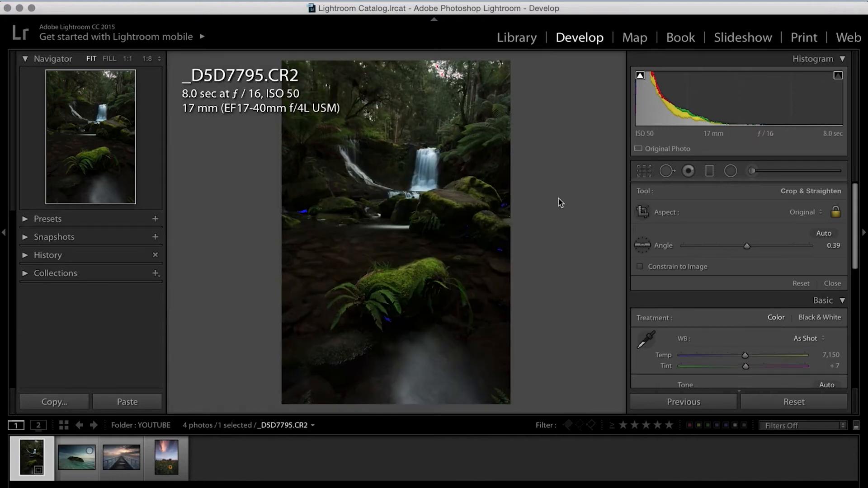
pyautogui.click(832, 283)
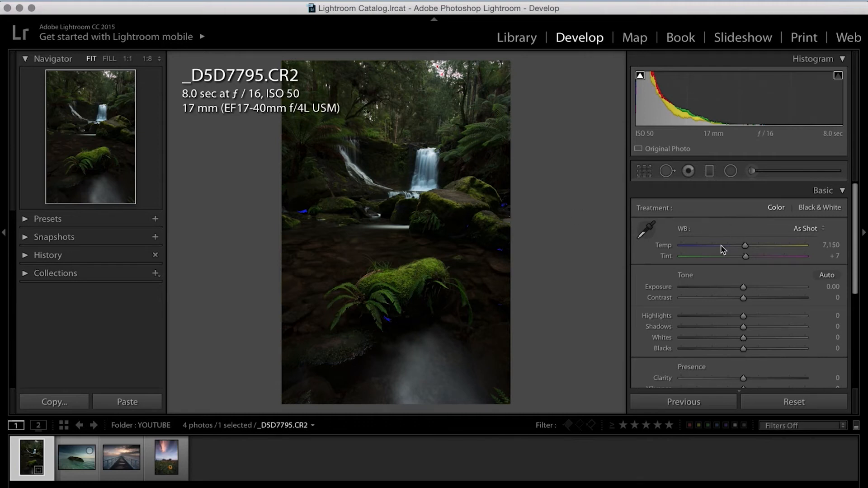
# - Set Exposure +0.65, Contrast +11, Highlights -25 and Shadows +100 in the Basic panel
pyautogui.click(843, 190)
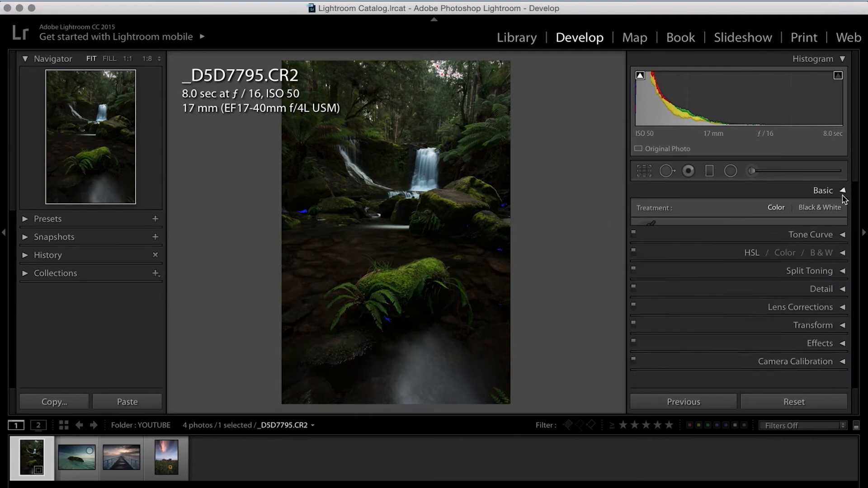
pyautogui.click(843, 190)
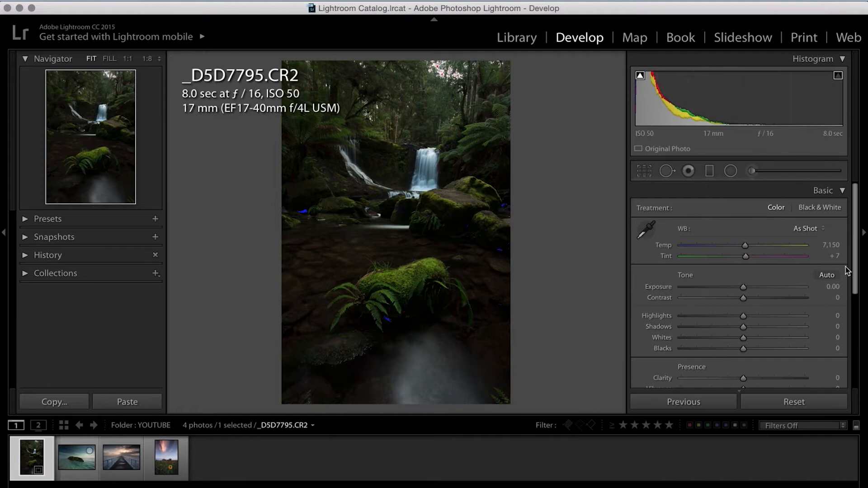
pyautogui.scroll(-3)
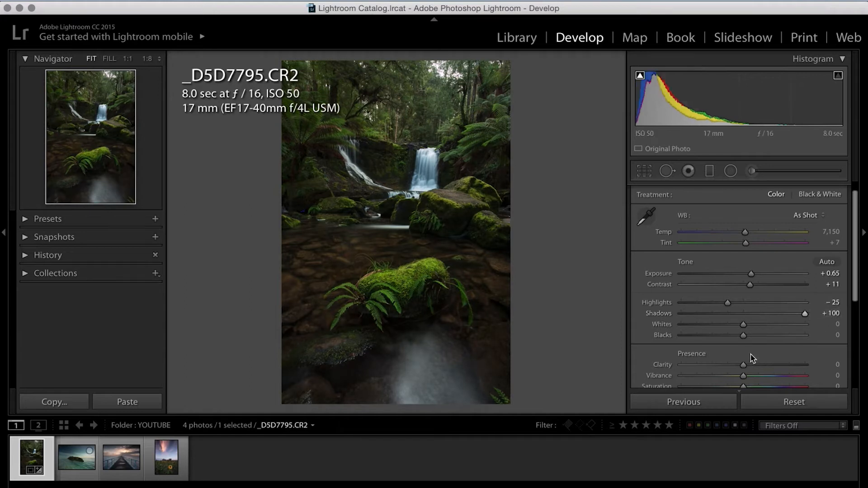
pyautogui.moveTo(750, 369)
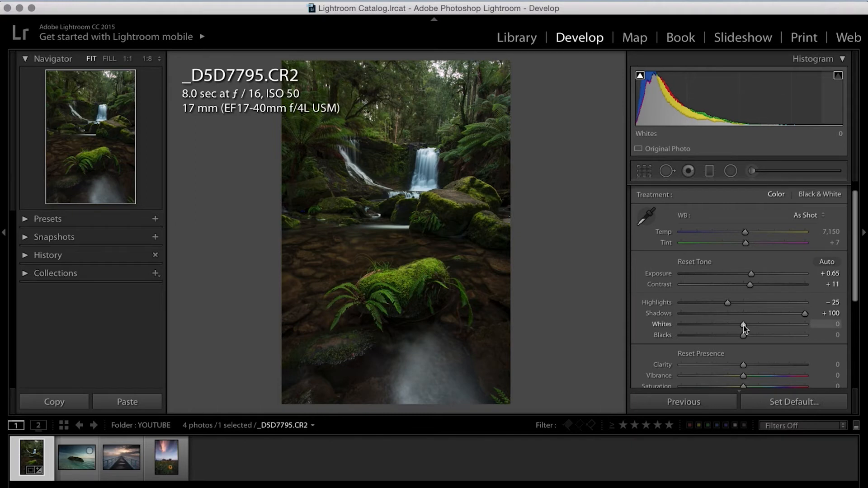
pyautogui.moveTo(745, 328)
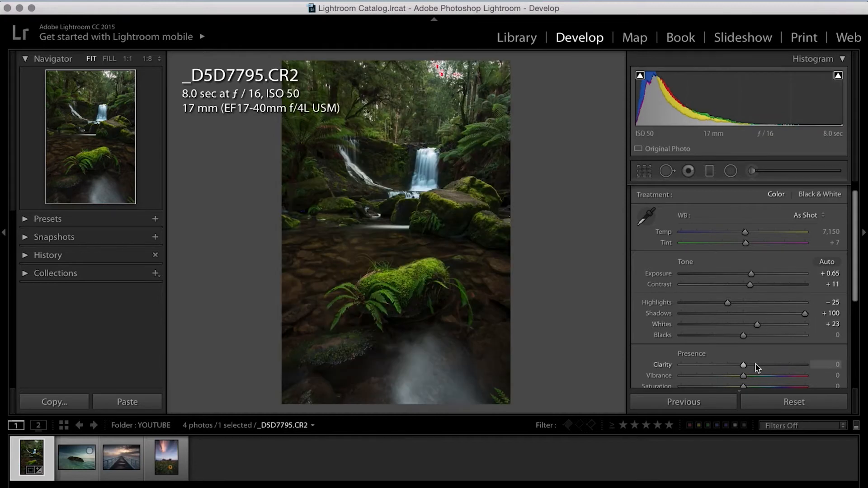
pyautogui.moveTo(752, 348)
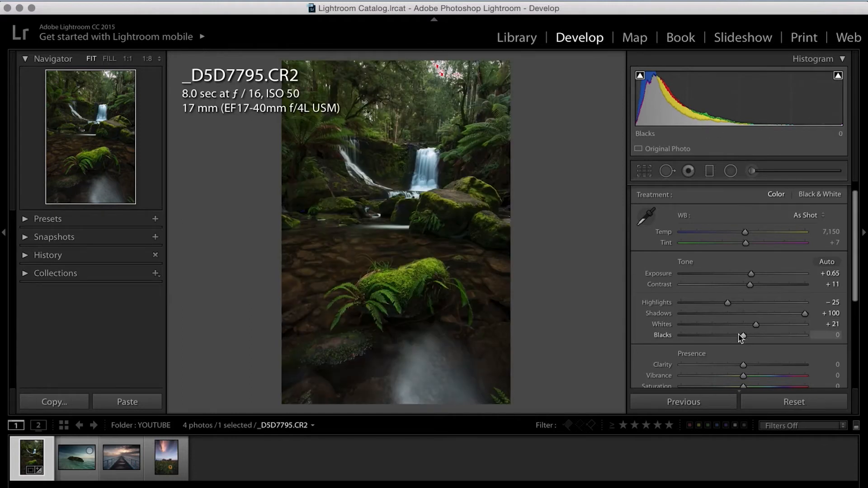
pyautogui.moveTo(735, 340)
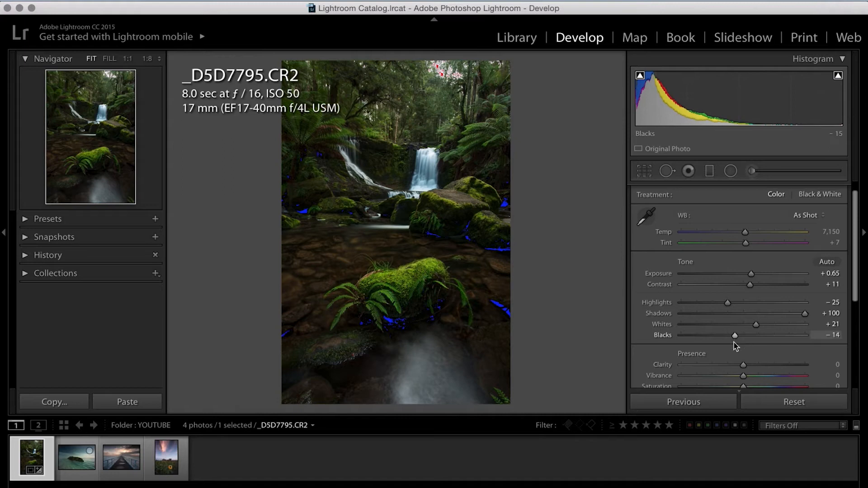
pyautogui.moveTo(744, 366)
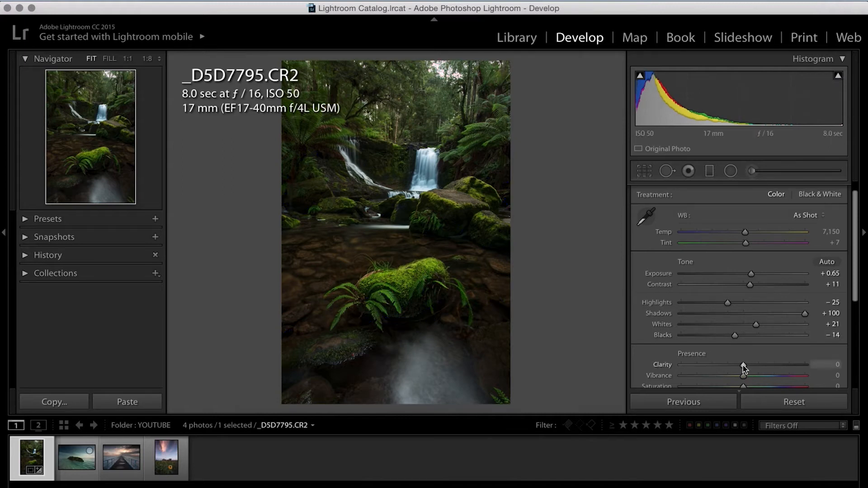
# - Drag Whites to +21 and Blacks to -14 on the waterfall photo
pyautogui.scroll(-3)
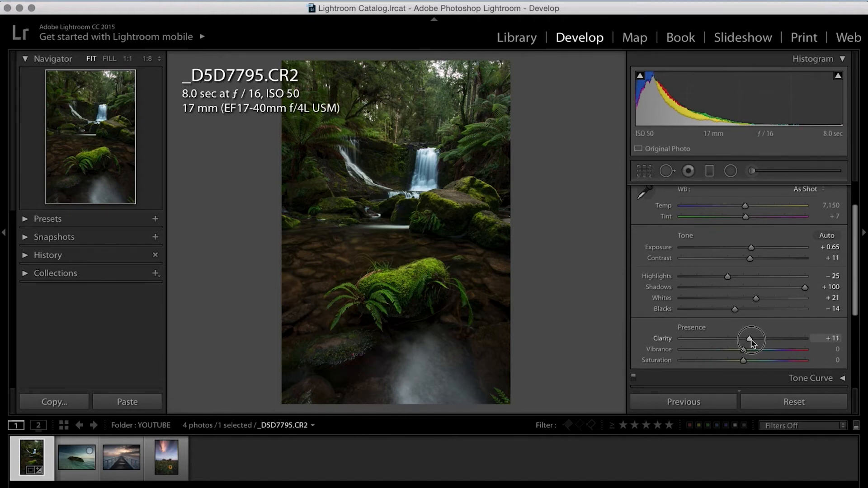
pyautogui.moveTo(781, 211)
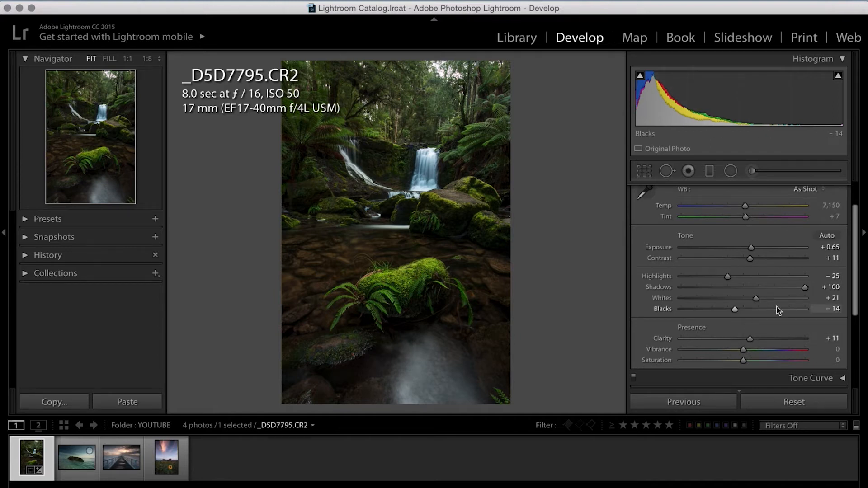
pyautogui.moveTo(743, 294)
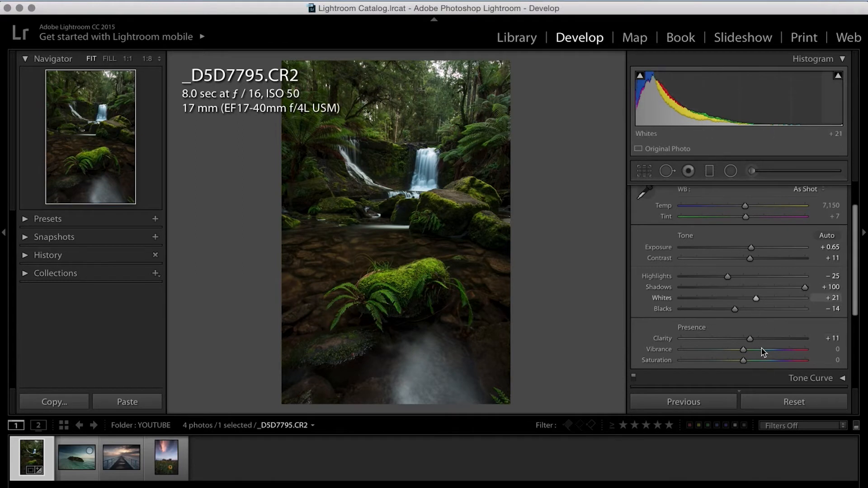
pyautogui.moveTo(778, 307)
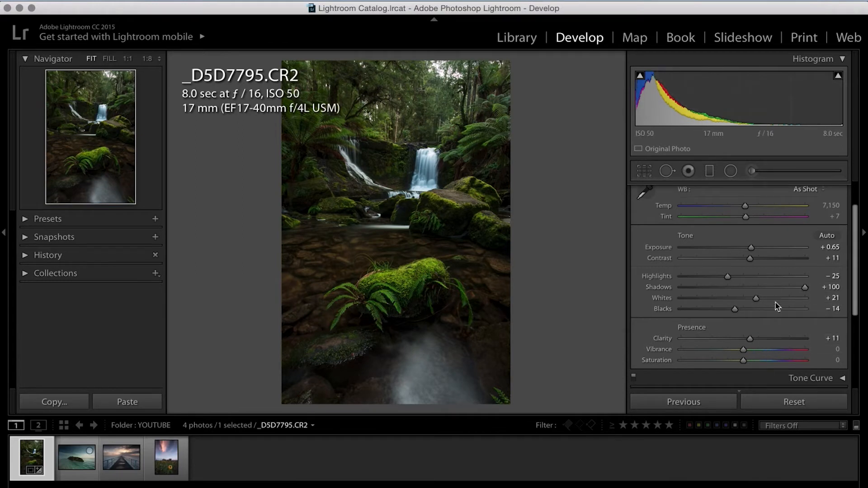
pyautogui.moveTo(752, 358)
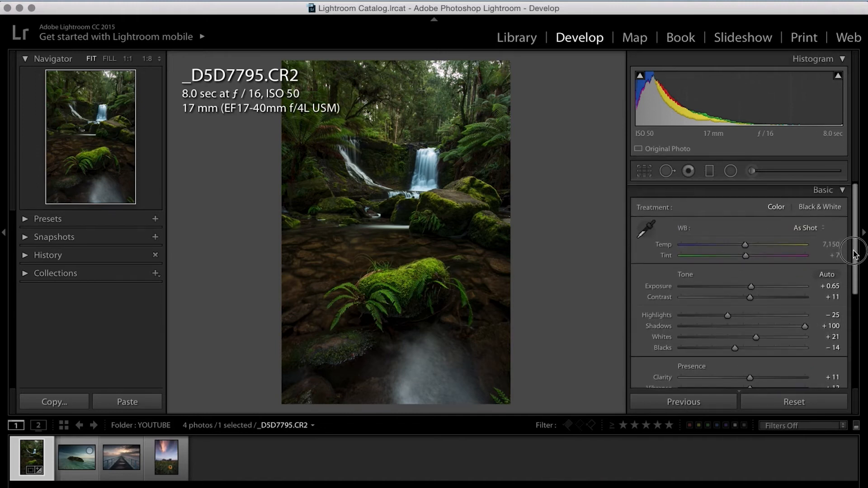
# - Set Vibrance to +12, then collapse the Basic panel
pyautogui.scroll(-3)
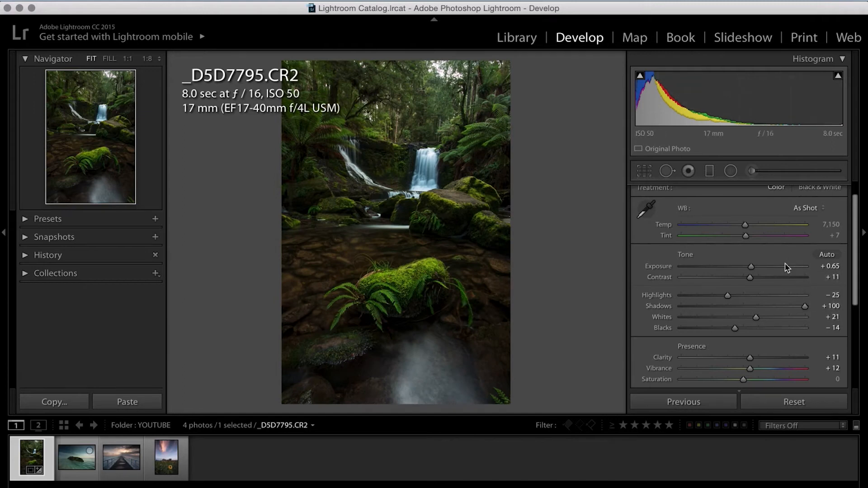
pyautogui.moveTo(611, 282)
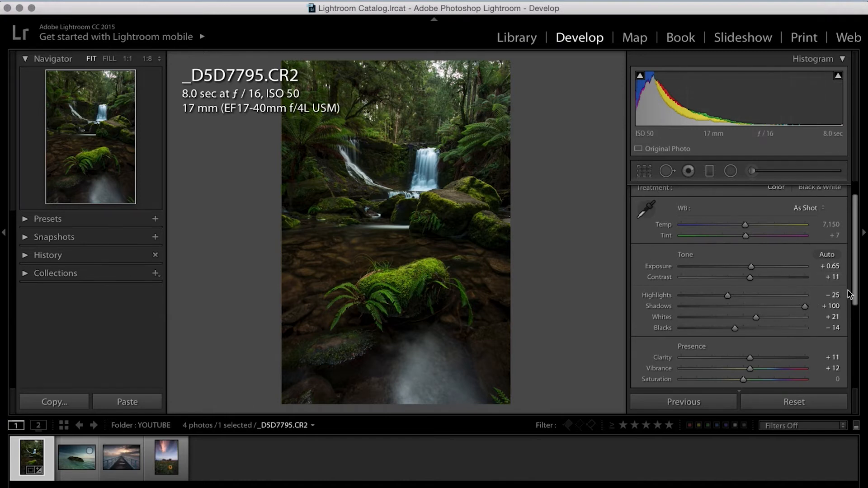
pyautogui.click(823, 190)
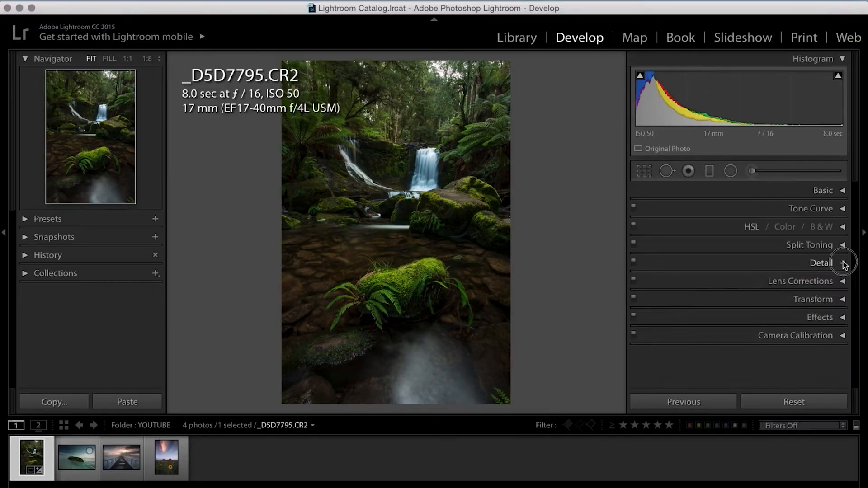
# - Expand the Detail panel, showing Sharpening Amount 48 and Masking 74
pyautogui.click(821, 262)
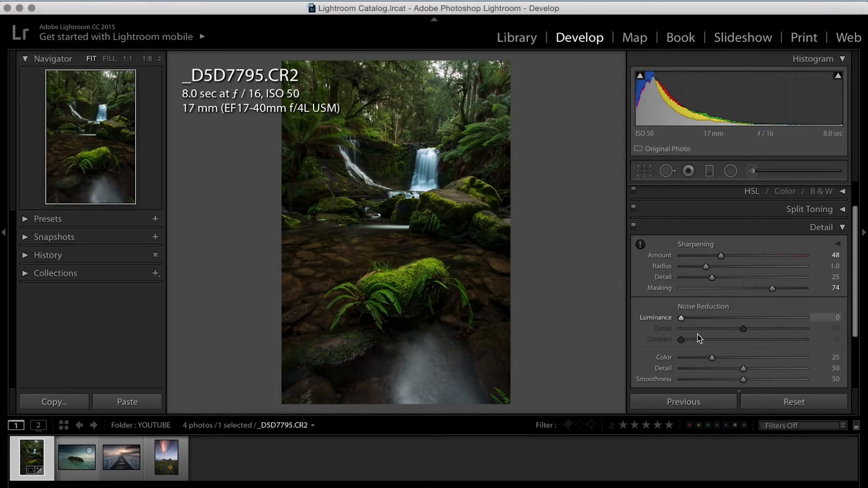
pyautogui.moveTo(745, 324)
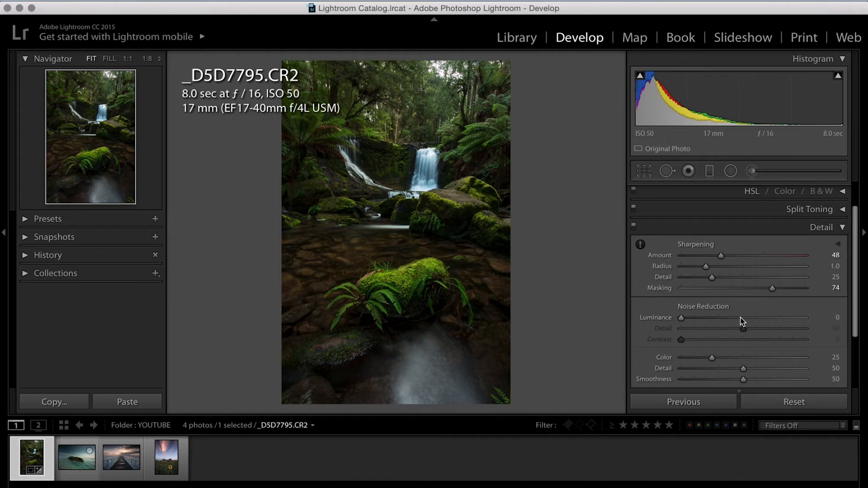
pyautogui.moveTo(708, 344)
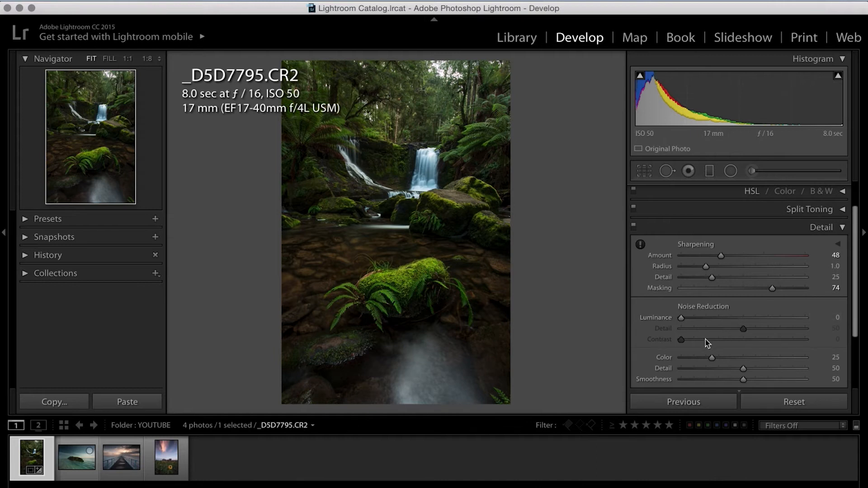
pyautogui.moveTo(756, 332)
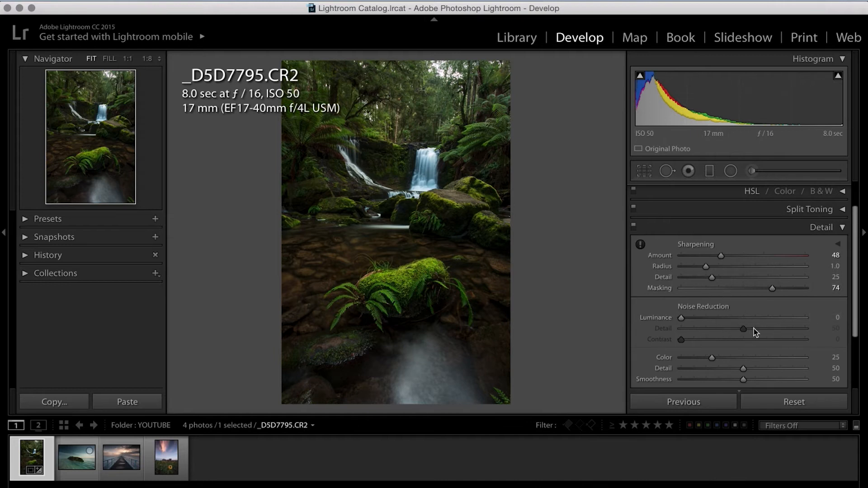
pyautogui.moveTo(737, 341)
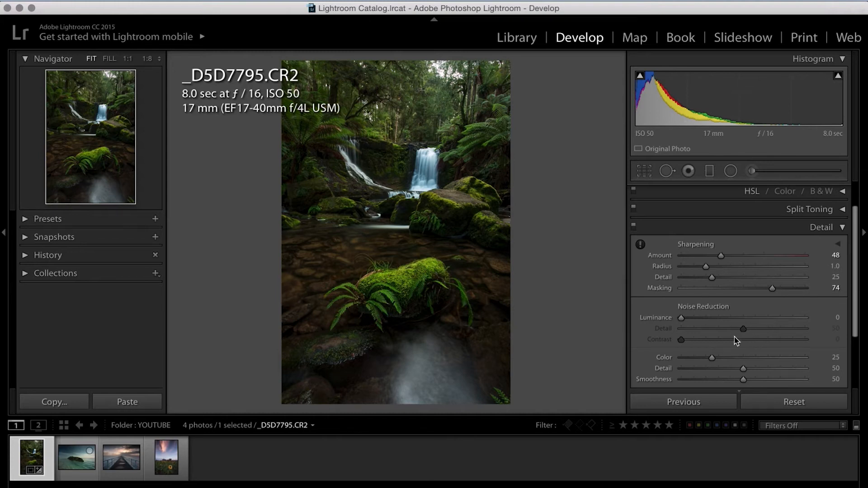
pyautogui.moveTo(732, 348)
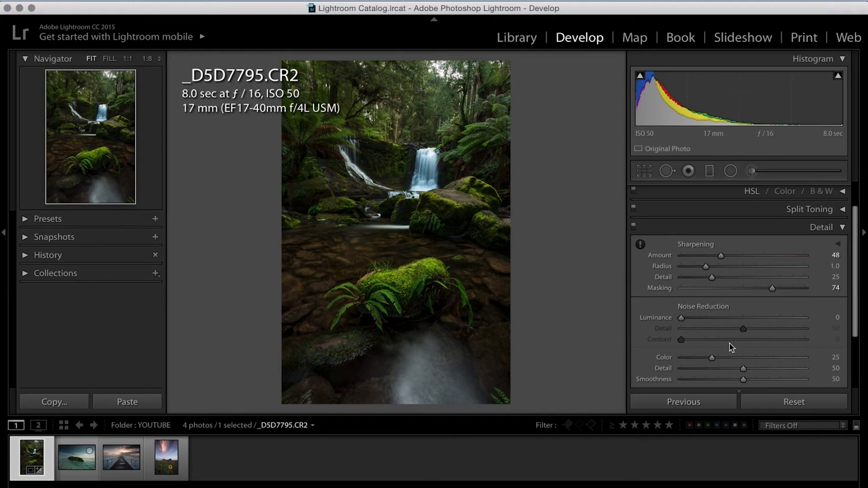
pyautogui.moveTo(637, 261)
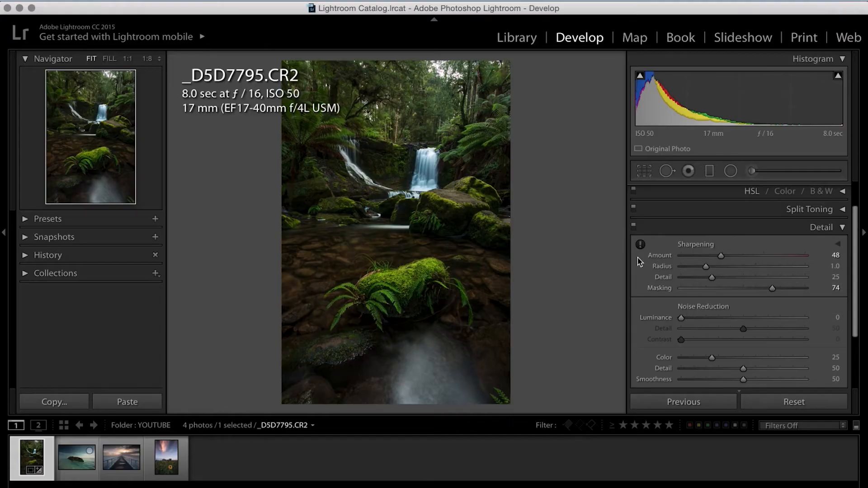
pyautogui.moveTo(664, 330)
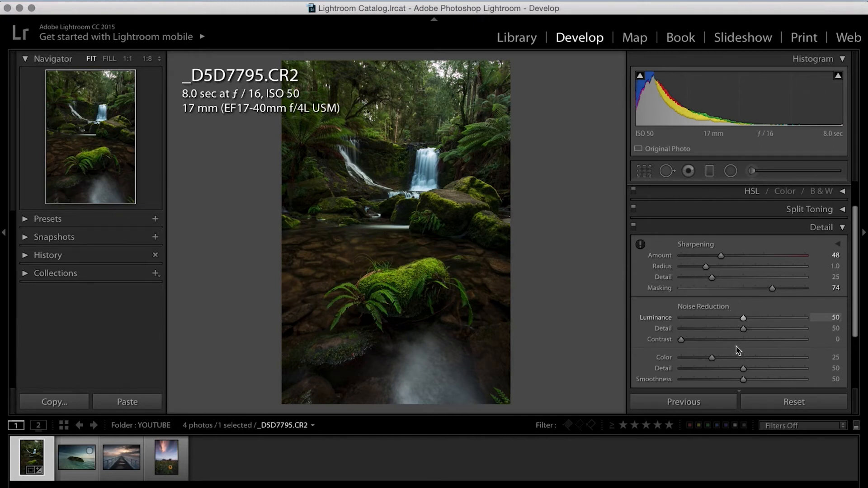
pyautogui.moveTo(723, 366)
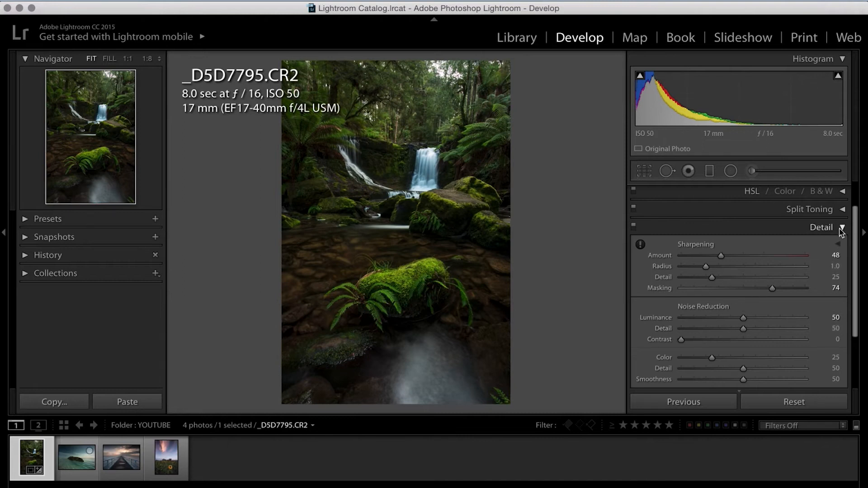
# - Collapse the Detail panel with luminance noise reduction left at 50
pyautogui.click(822, 227)
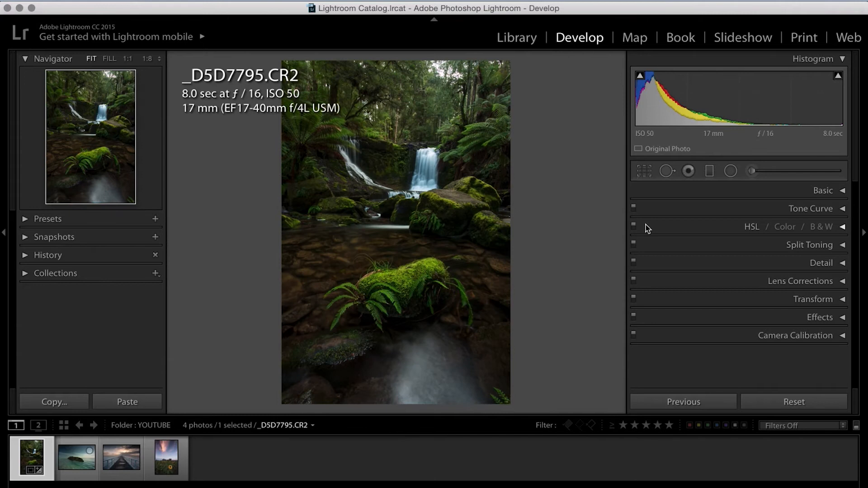
pyautogui.moveTo(807, 306)
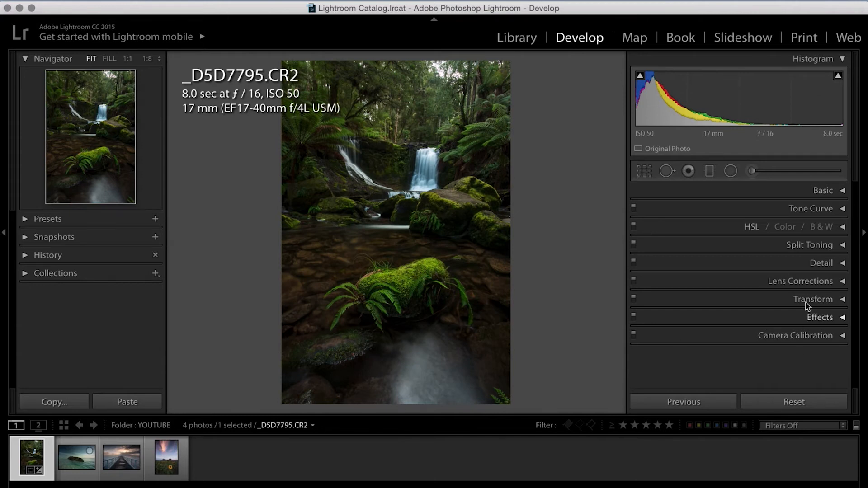
pyautogui.moveTo(730, 172)
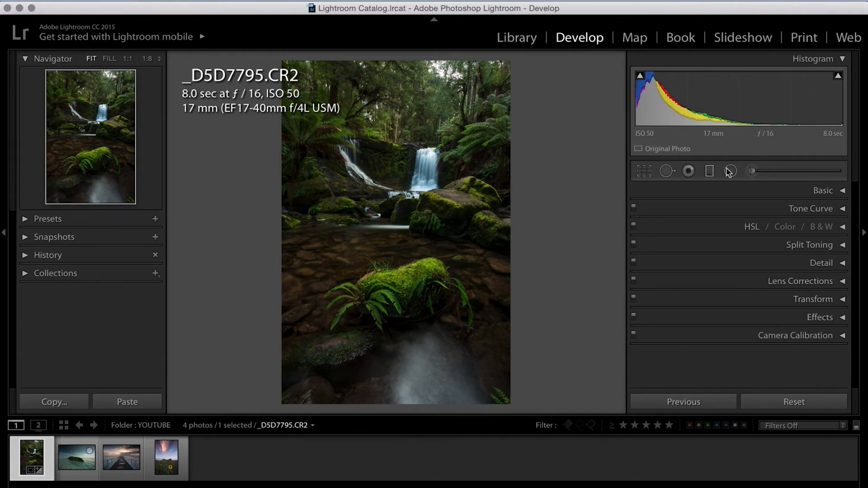
# - Open the Radial Filter tool and leave Invert Mask checked with Feather at 100
pyautogui.click(730, 171)
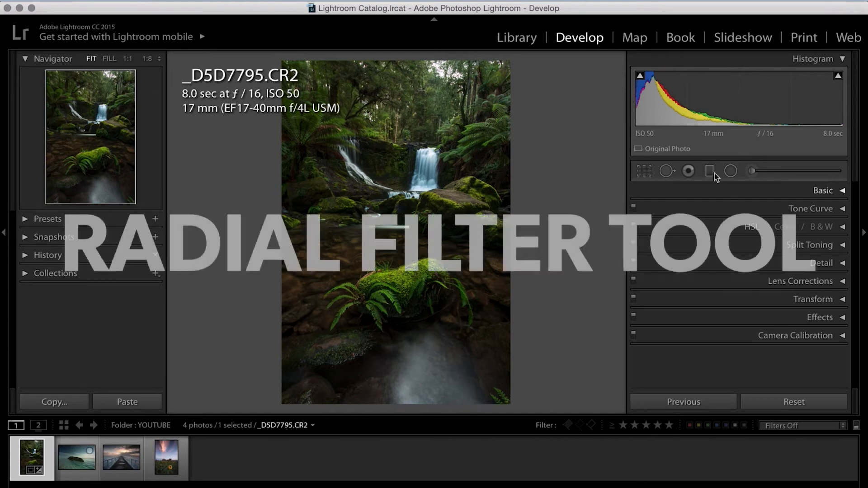
pyautogui.click(730, 171)
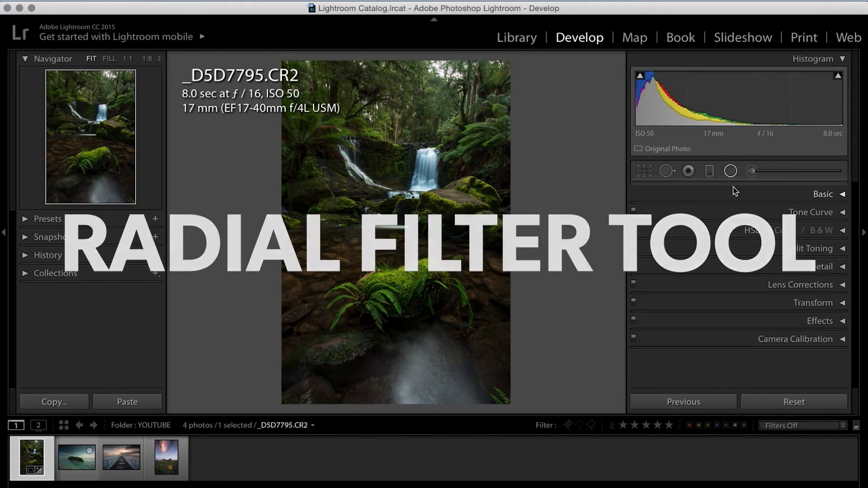
pyautogui.click(730, 171)
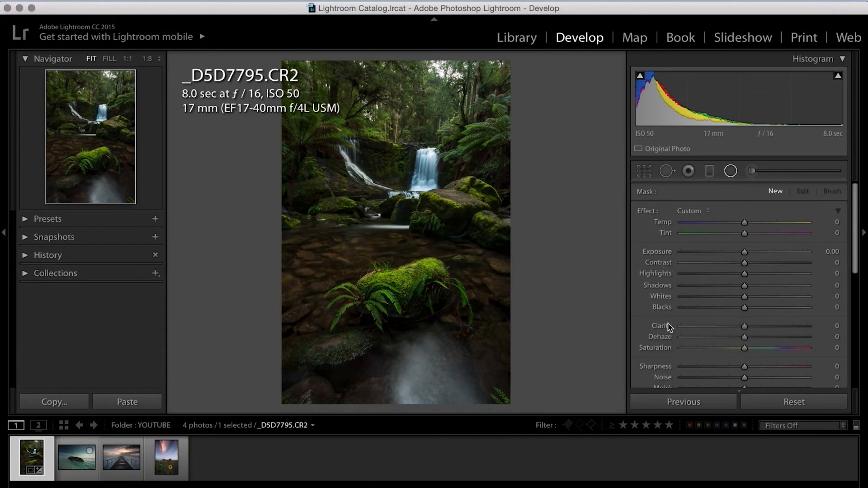
pyautogui.scroll(-3)
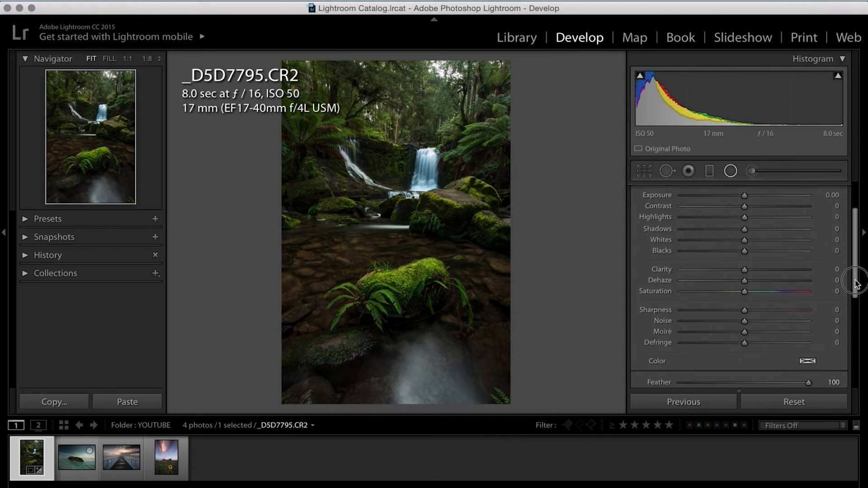
pyautogui.scroll(-3)
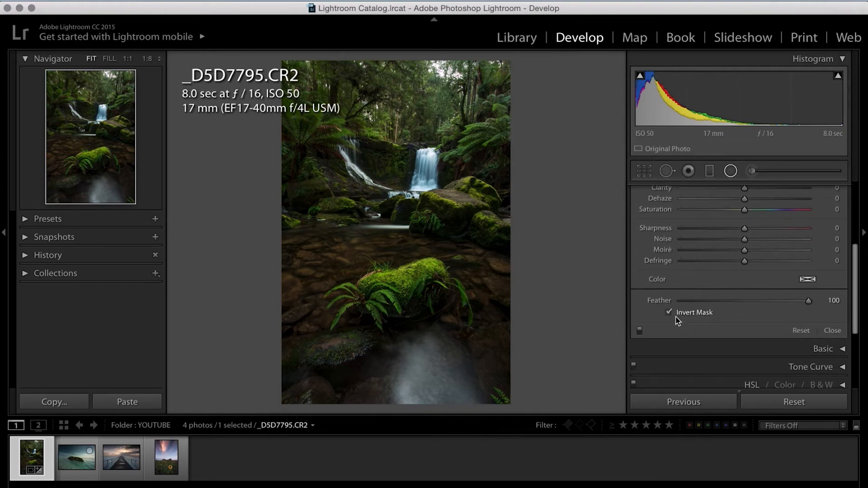
pyautogui.click(669, 312)
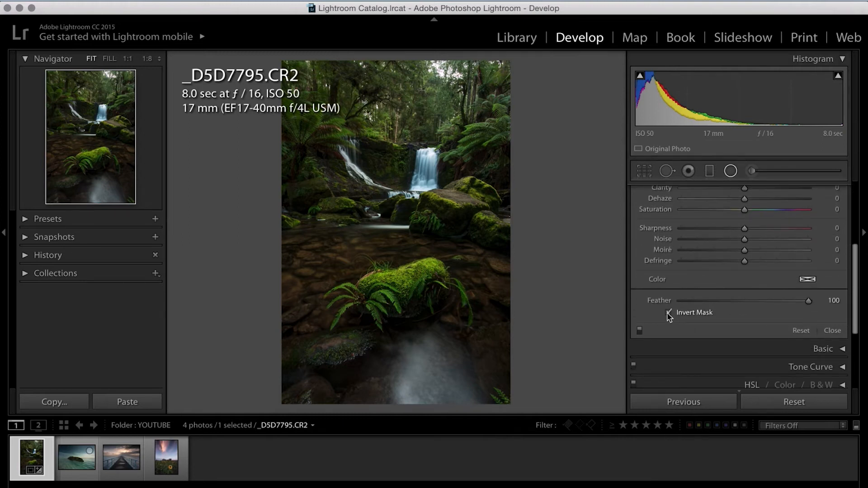
pyautogui.click(668, 313)
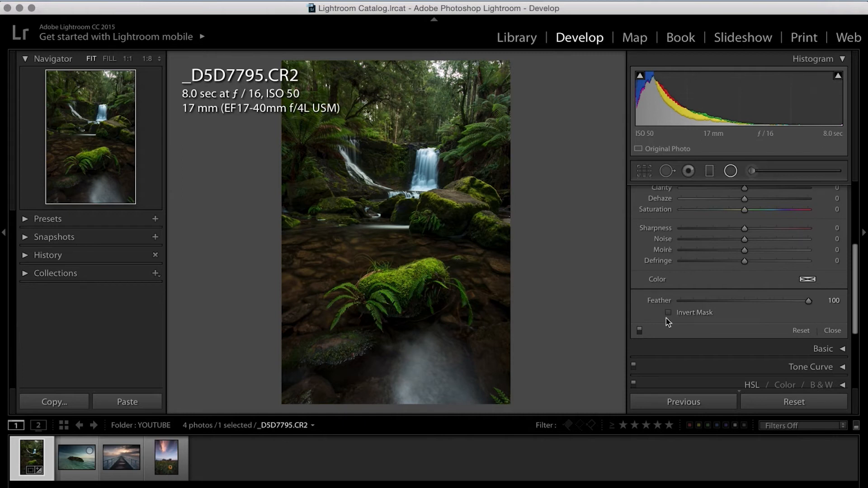
pyautogui.click(669, 312)
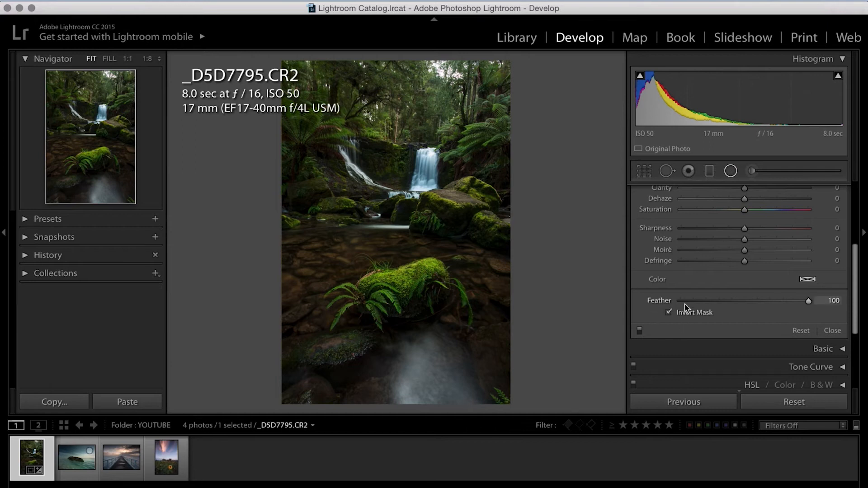
pyautogui.moveTo(684, 310)
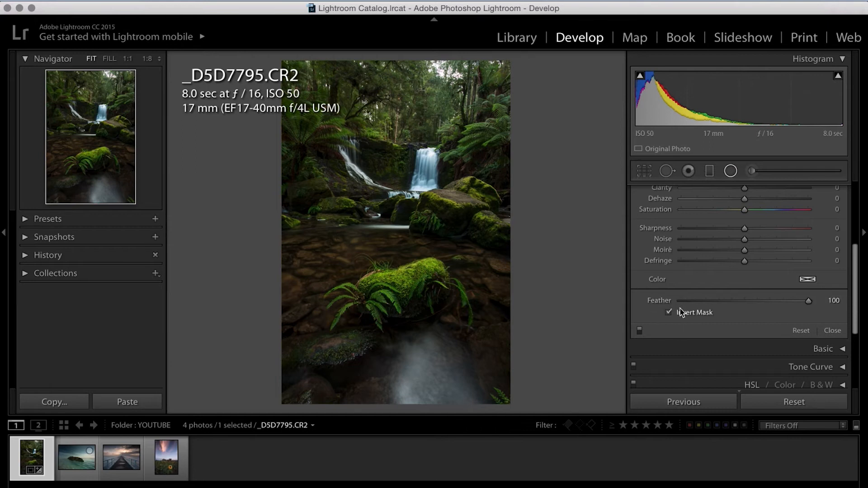
pyautogui.moveTo(732, 315)
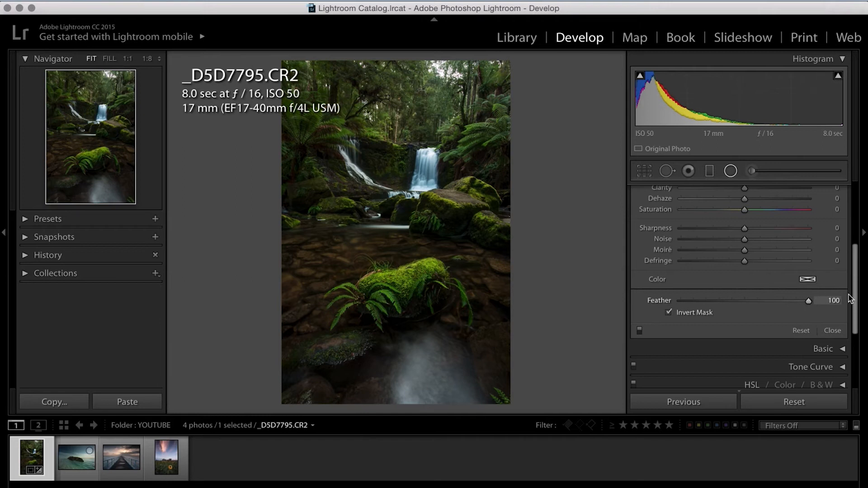
# - Scroll up to show the radial filter's Temp, Tint and Exposure sliders
pyautogui.scroll(3)
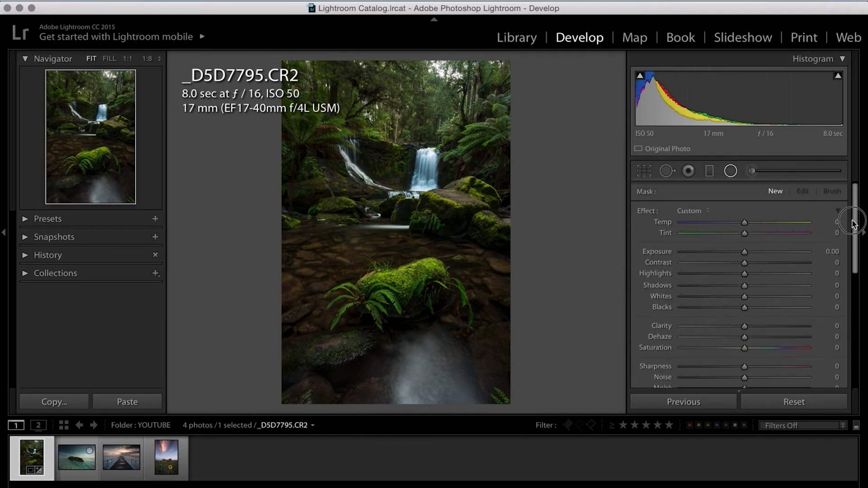
pyautogui.moveTo(817, 338)
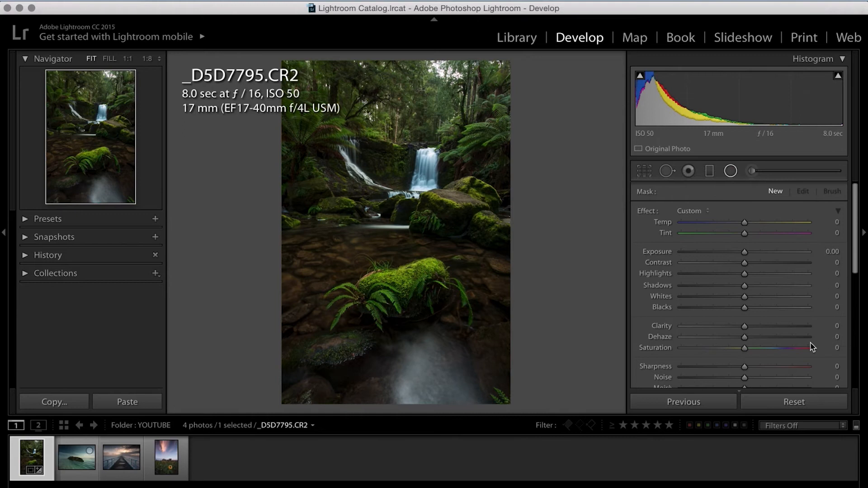
pyautogui.moveTo(375, 320)
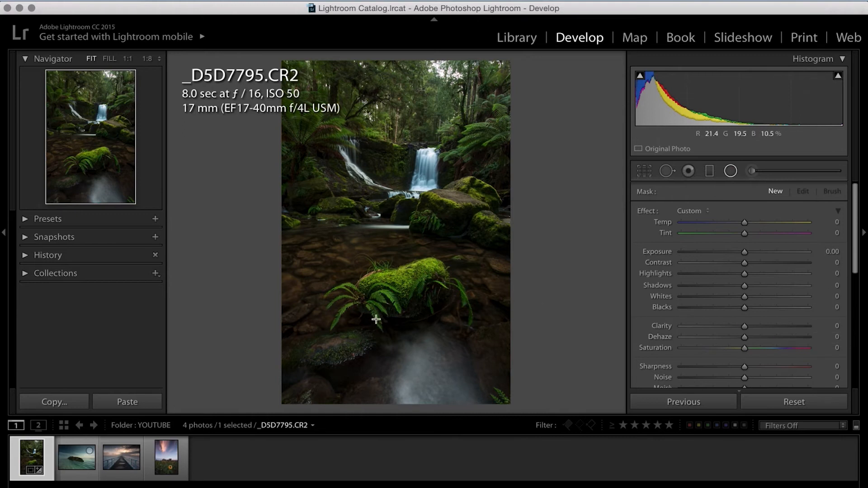
pyautogui.moveTo(460, 167)
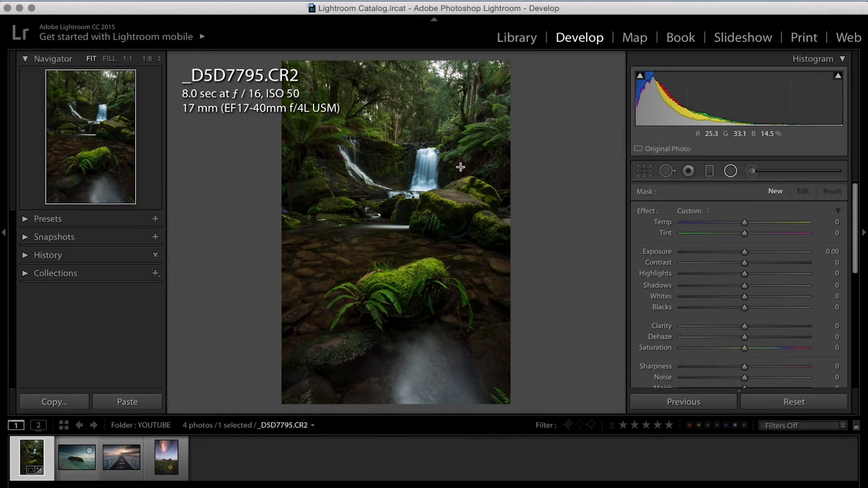
pyautogui.moveTo(375, 178)
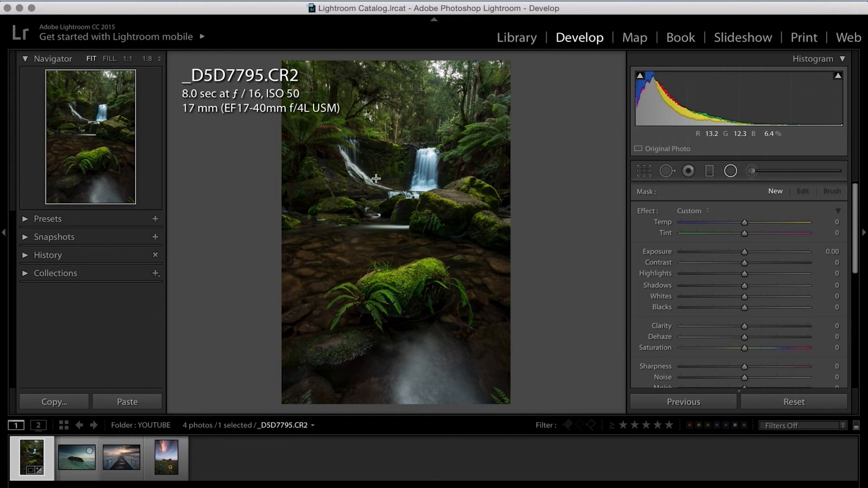
pyautogui.moveTo(439, 269)
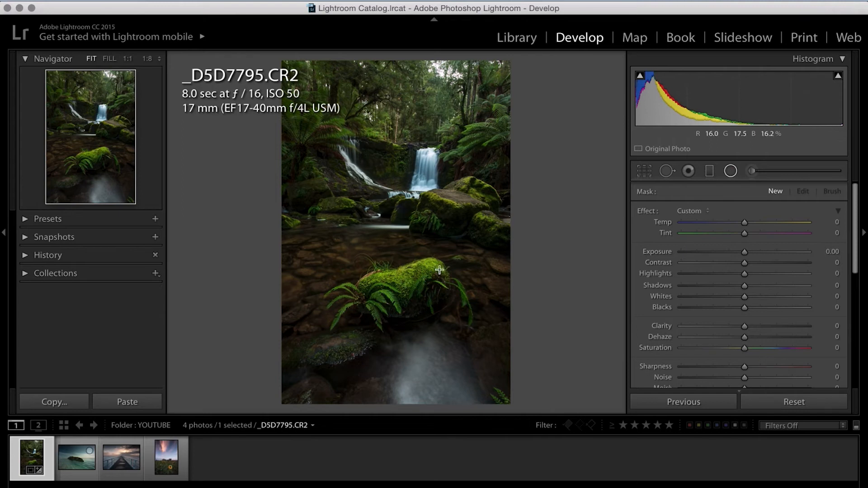
pyautogui.moveTo(419, 370)
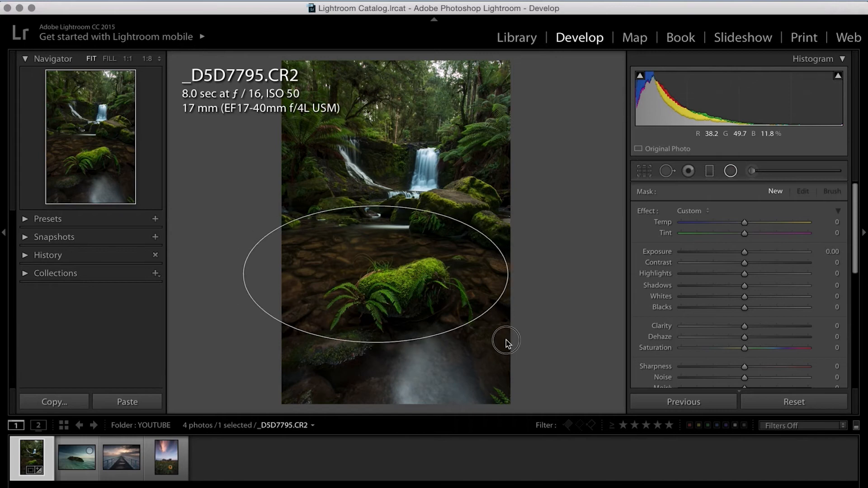
# - Finish placing the oval around the mossy rock and scroll down the filter settings
pyautogui.click(375, 274)
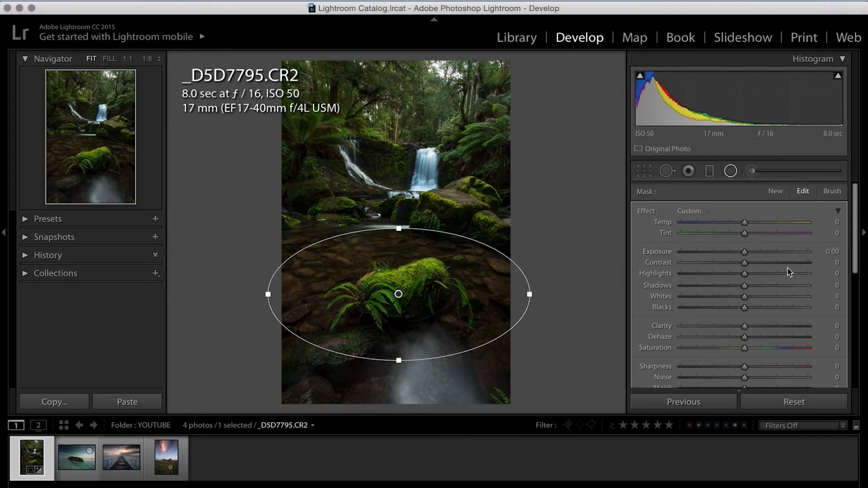
pyautogui.moveTo(782, 277)
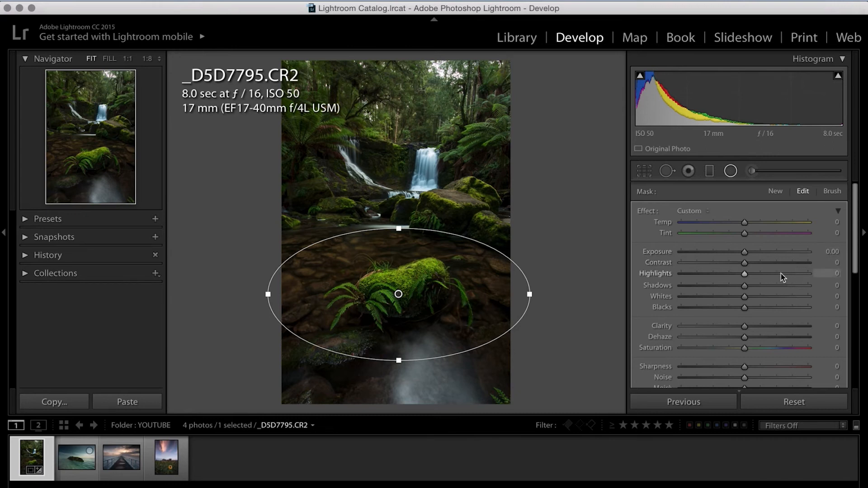
pyautogui.scroll(-3)
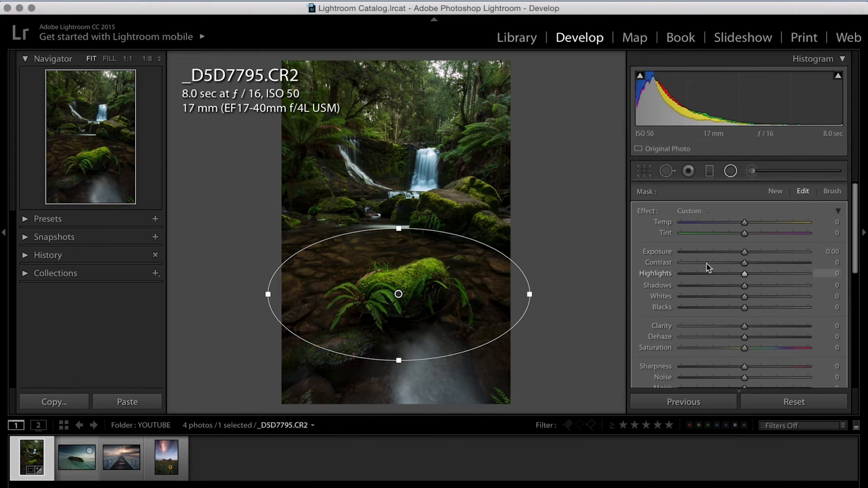
pyautogui.moveTo(752, 259)
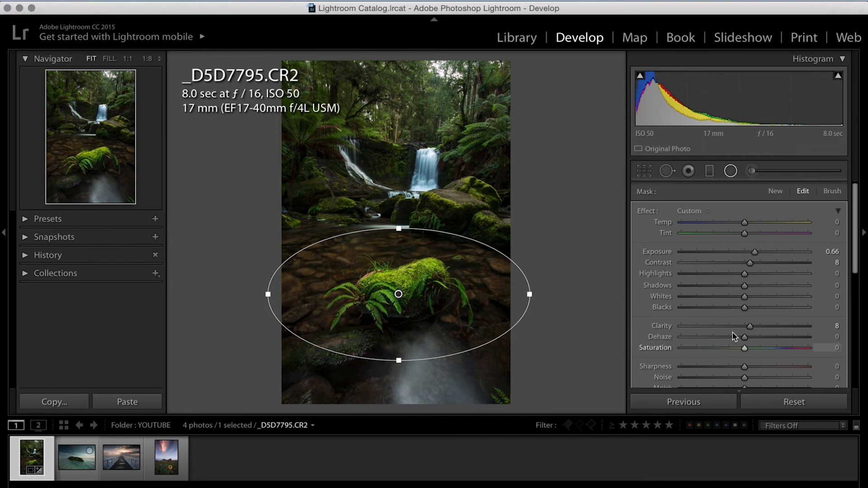
pyautogui.moveTo(719, 232)
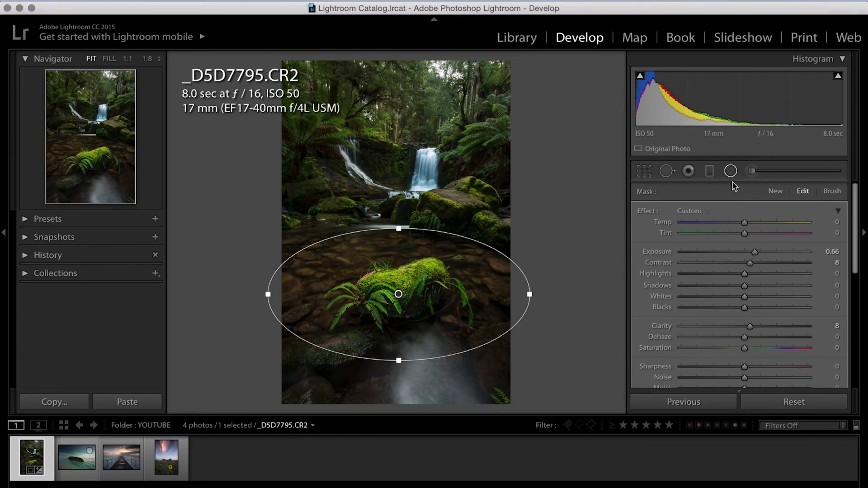
# - Close the first radial filter and start a new one for the waterfalls
pyautogui.click(731, 170)
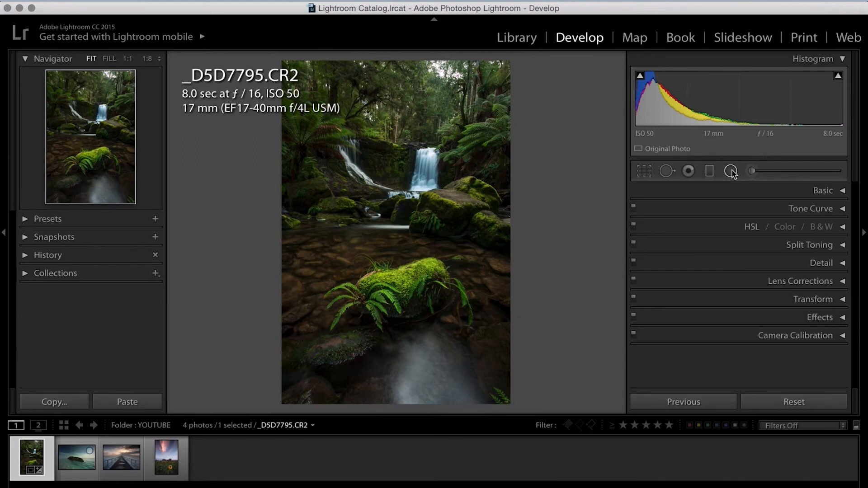
pyautogui.click(731, 170)
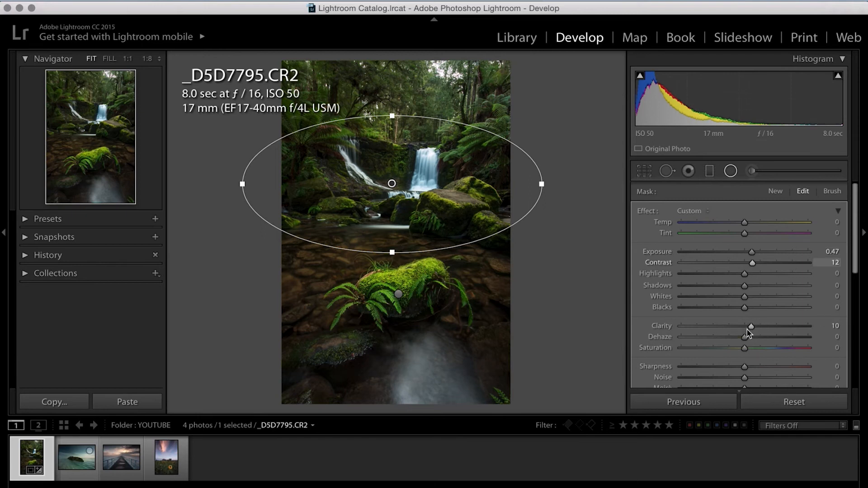
pyautogui.moveTo(732, 284)
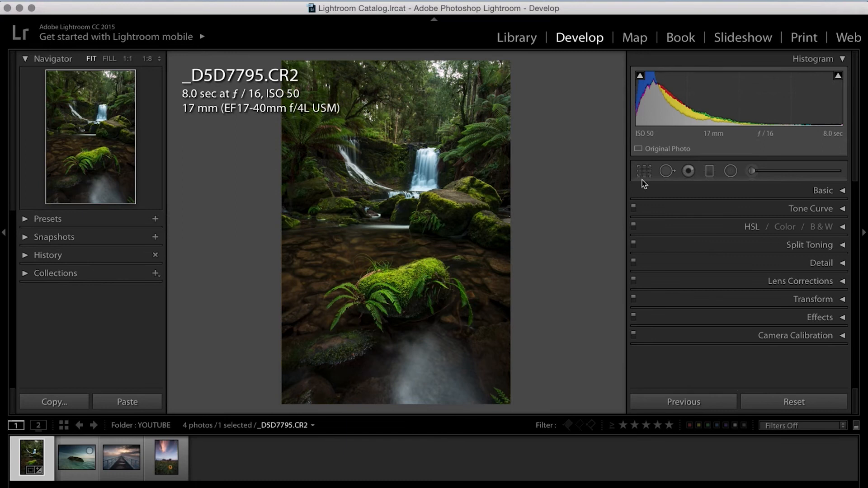
pyautogui.moveTo(545, 154)
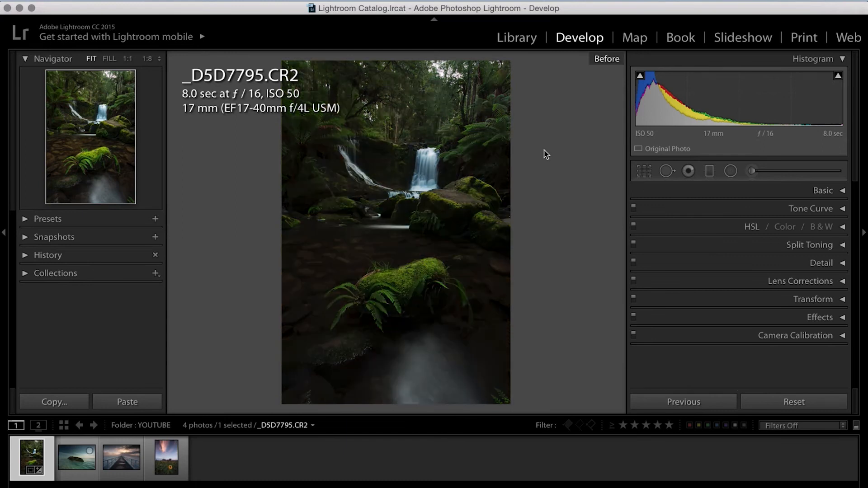
pyautogui.click(607, 59)
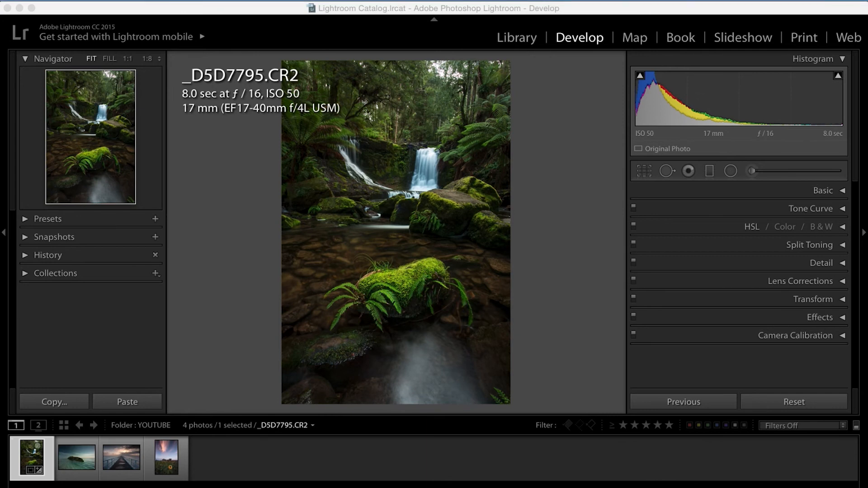
# - Step through the shipwreck, pier and sunflower field photos, checking the shipwreck's radial filter
pyautogui.click(76, 458)
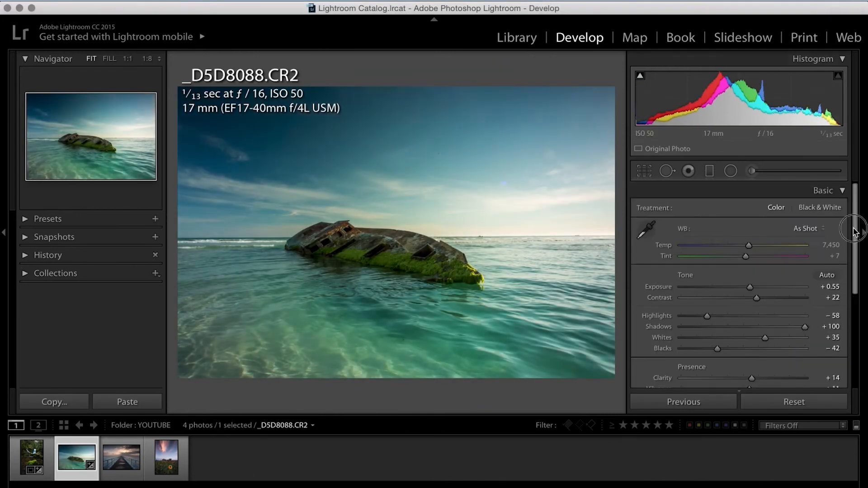
pyautogui.click(730, 171)
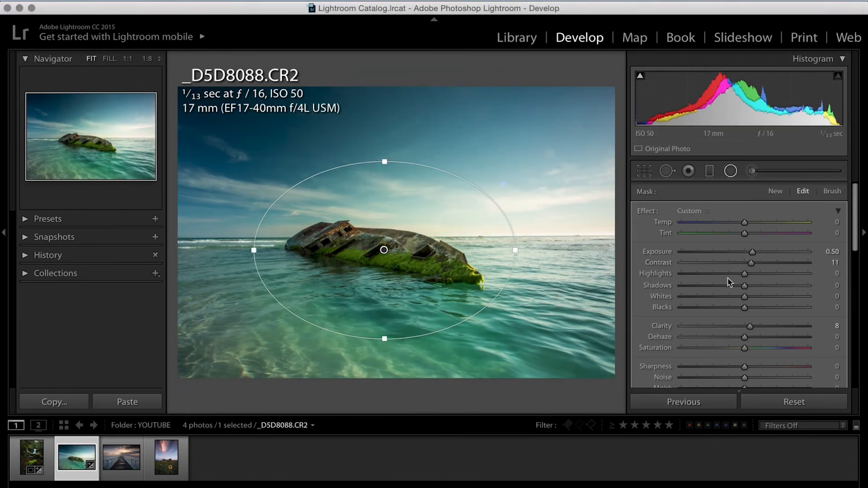
pyautogui.click(121, 459)
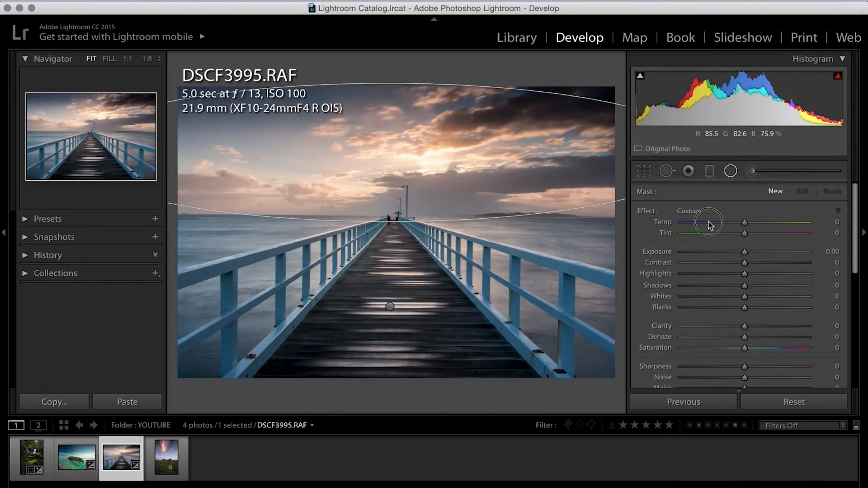
pyautogui.click(166, 458)
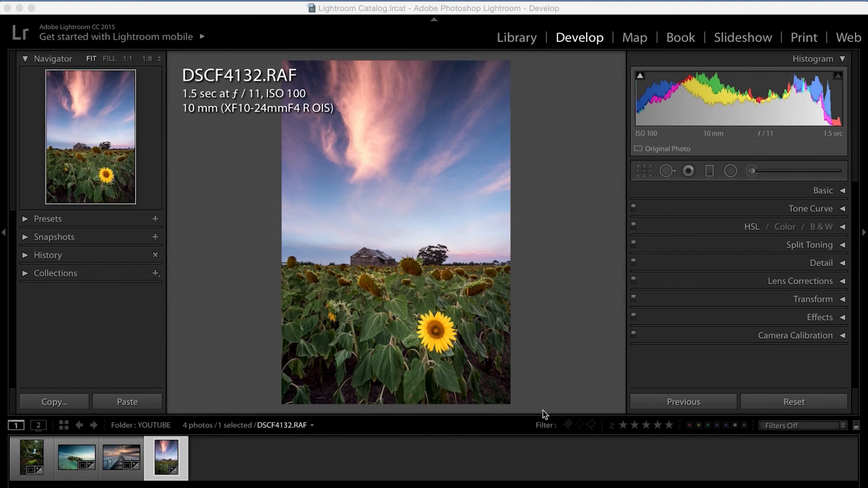
pyautogui.moveTo(36, 467)
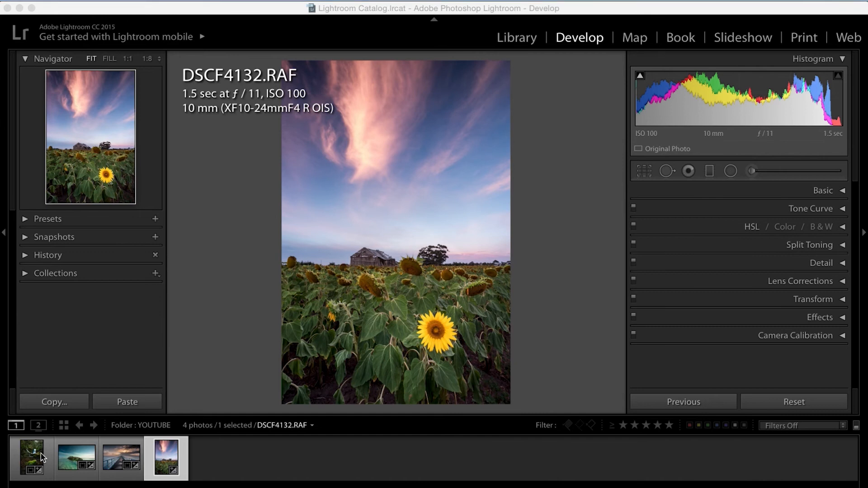
pyautogui.moveTo(33, 457)
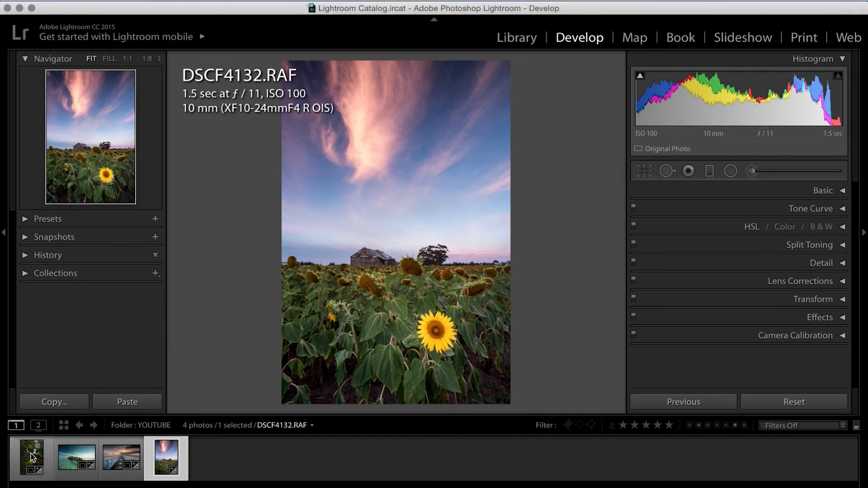
# - Return to the waterfall photo from its filmstrip thumbnail
pyautogui.click(32, 457)
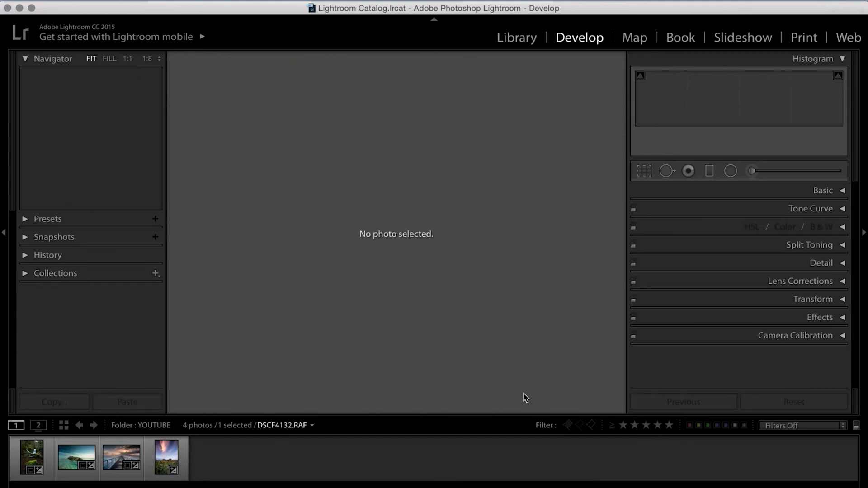
pyautogui.click(32, 457)
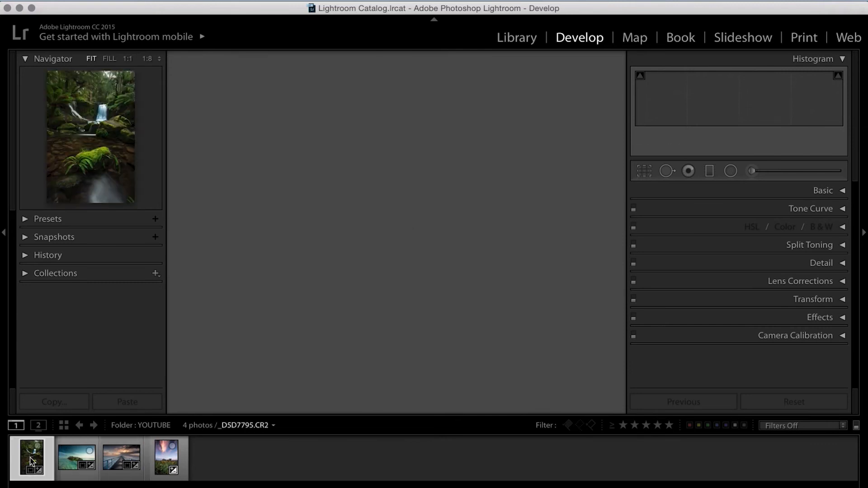
pyautogui.click(31, 458)
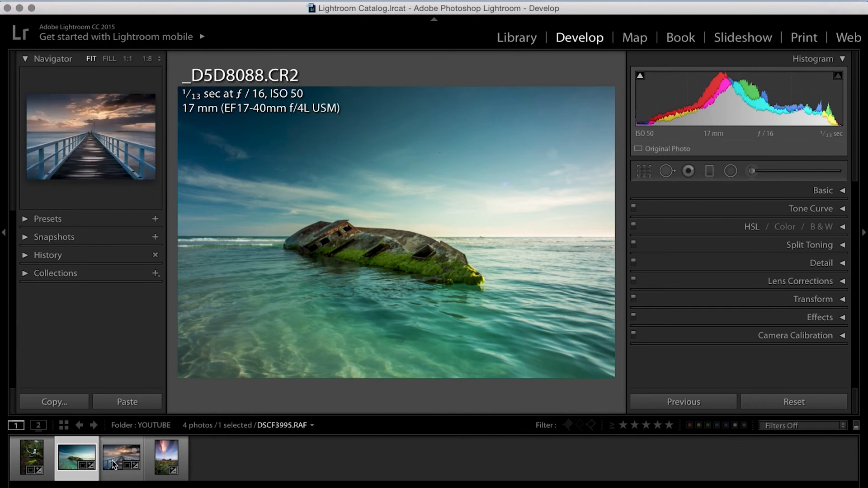
# - Open the pier photo, view its edited version, then select the sunflower field photo
pyautogui.click(120, 458)
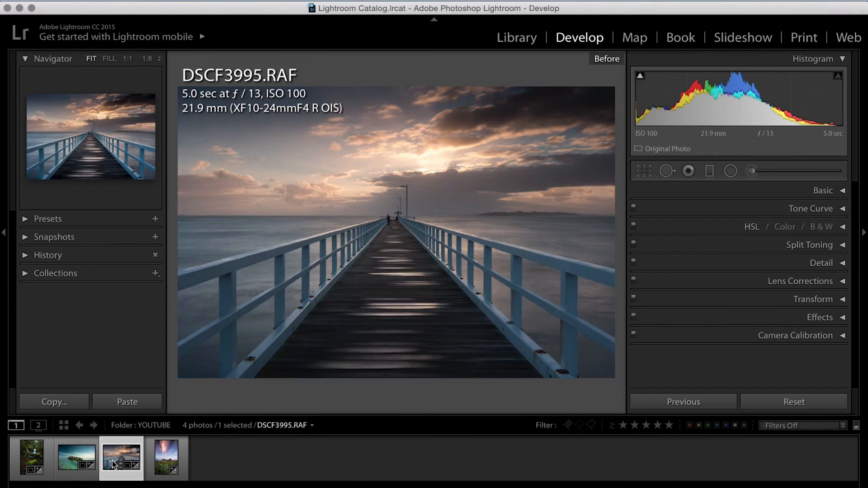
pyautogui.click(607, 58)
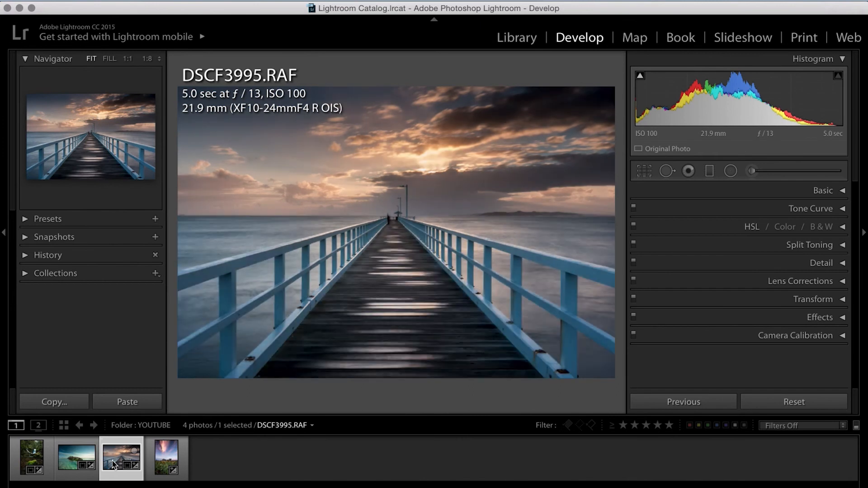
pyautogui.click(165, 458)
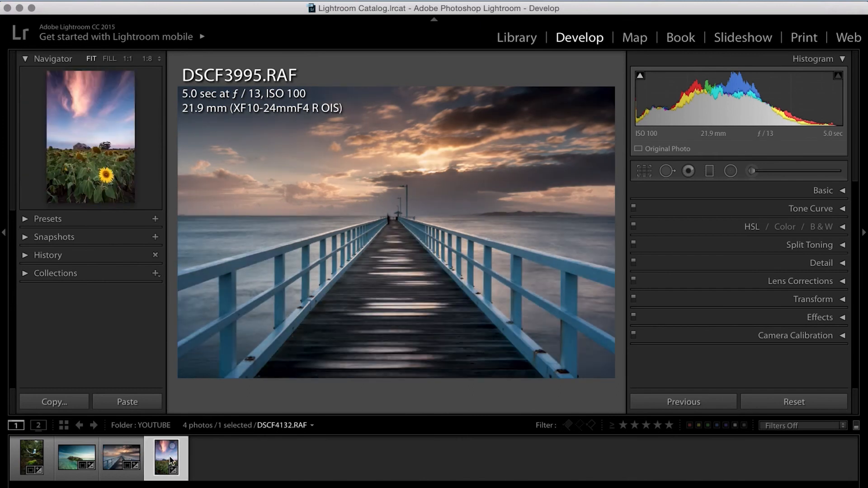
pyautogui.click(165, 458)
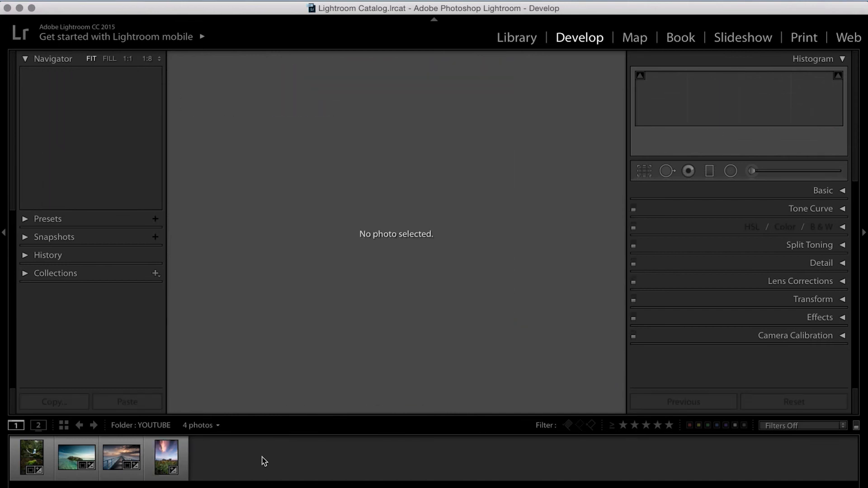
# - Load the sunflower field photo and toggle between its original and edited versions
pyautogui.click(165, 457)
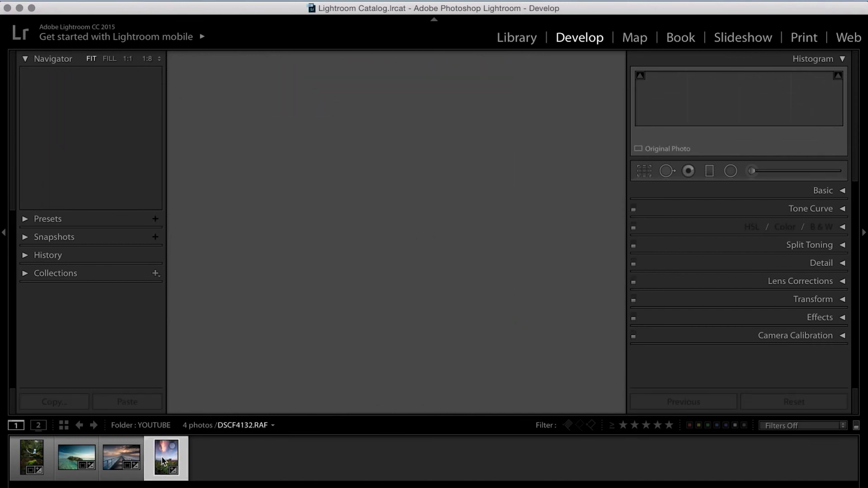
pyautogui.click(166, 458)
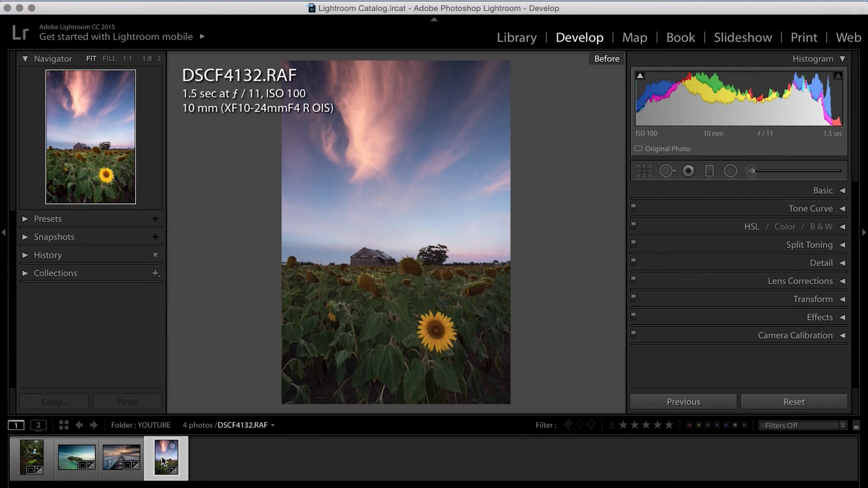
pyautogui.click(166, 457)
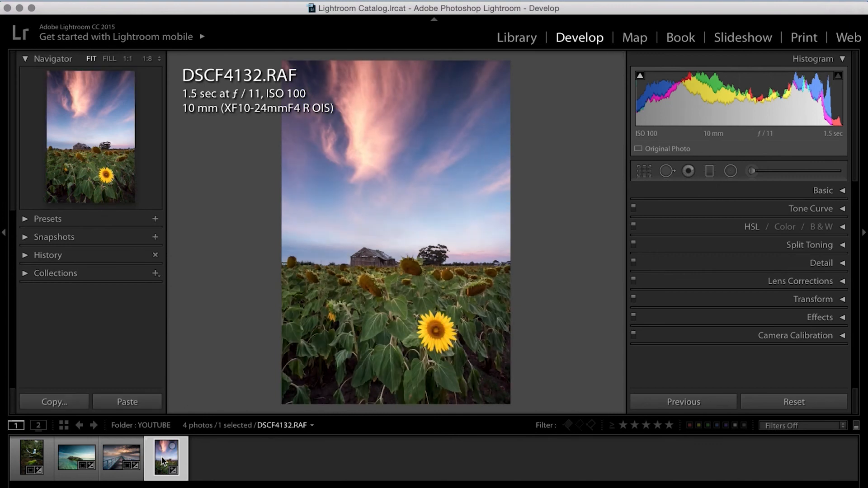